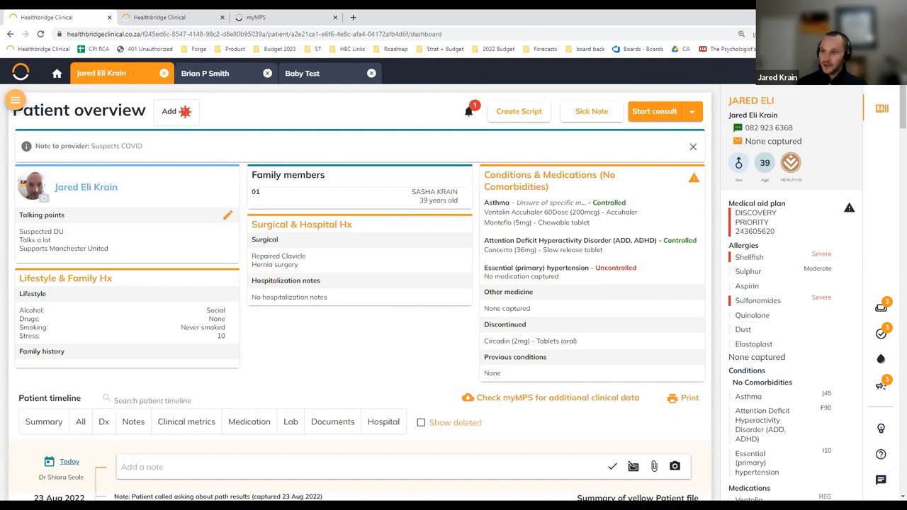
pyautogui.moveTo(272, 318)
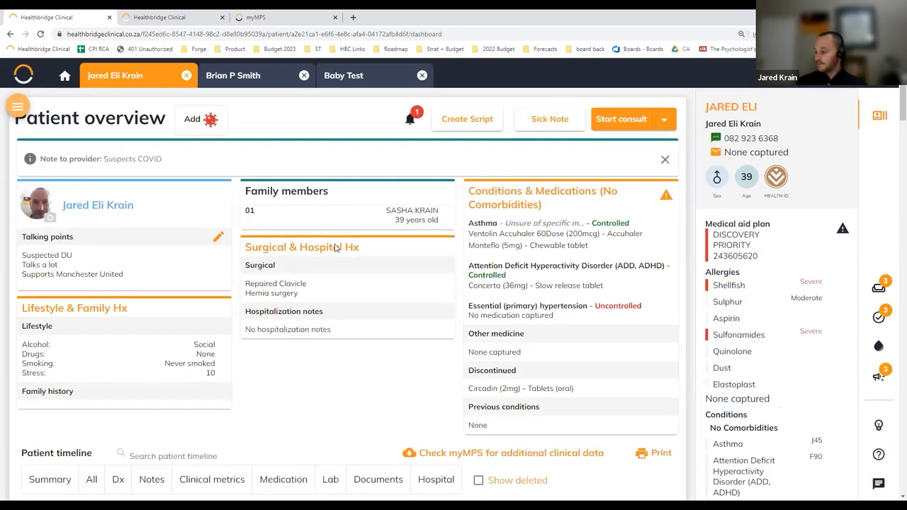
pyautogui.moveTo(414, 218)
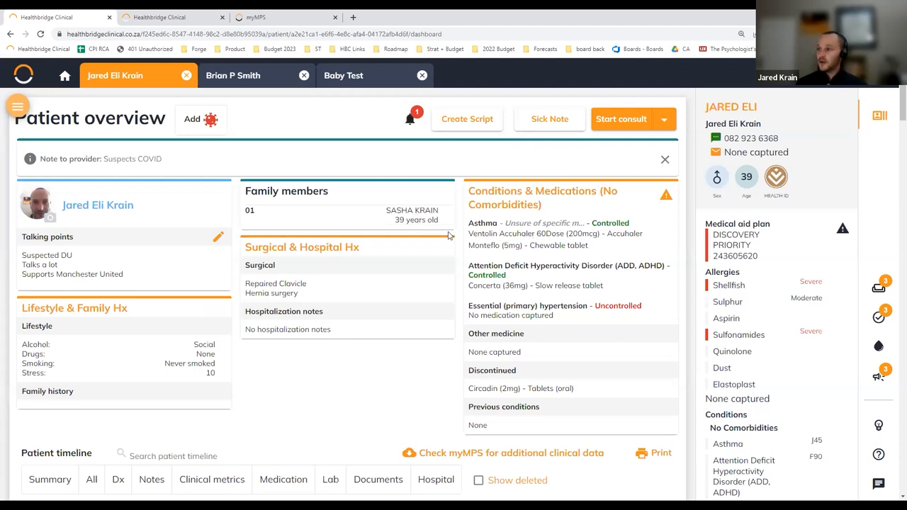
pyautogui.moveTo(560, 322)
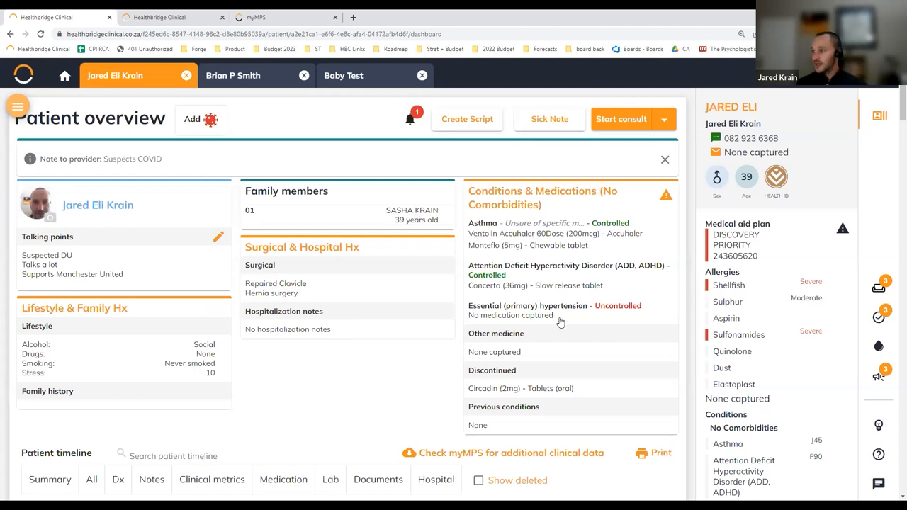
pyautogui.moveTo(525, 242)
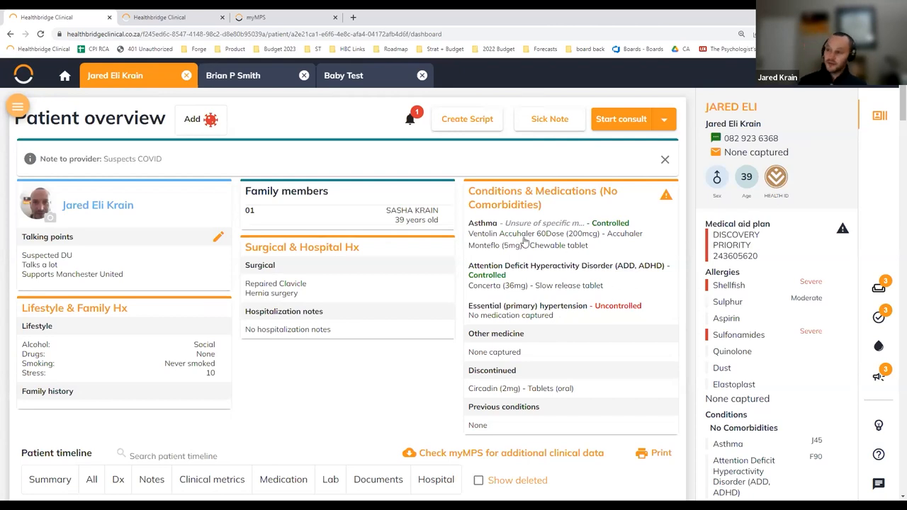
pyautogui.moveTo(303, 404)
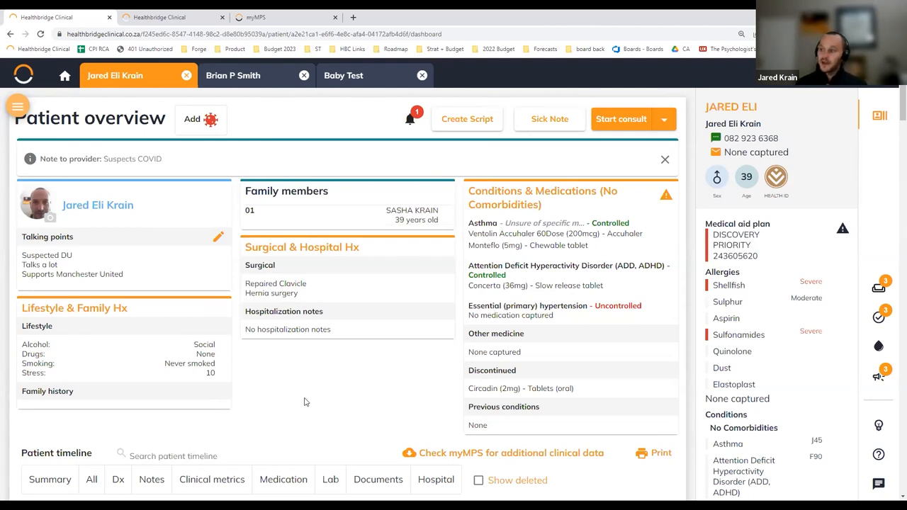
pyautogui.scroll(-3)
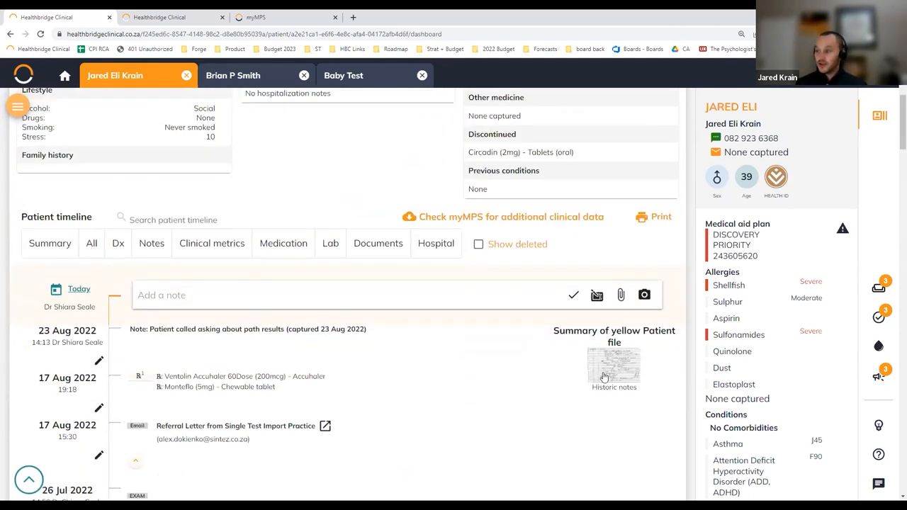
pyautogui.click(613, 363)
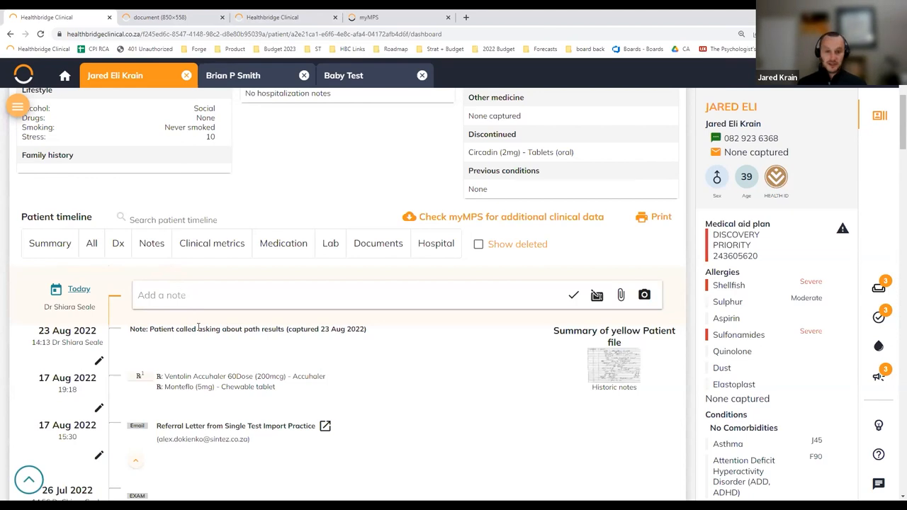
pyautogui.moveTo(565, 372)
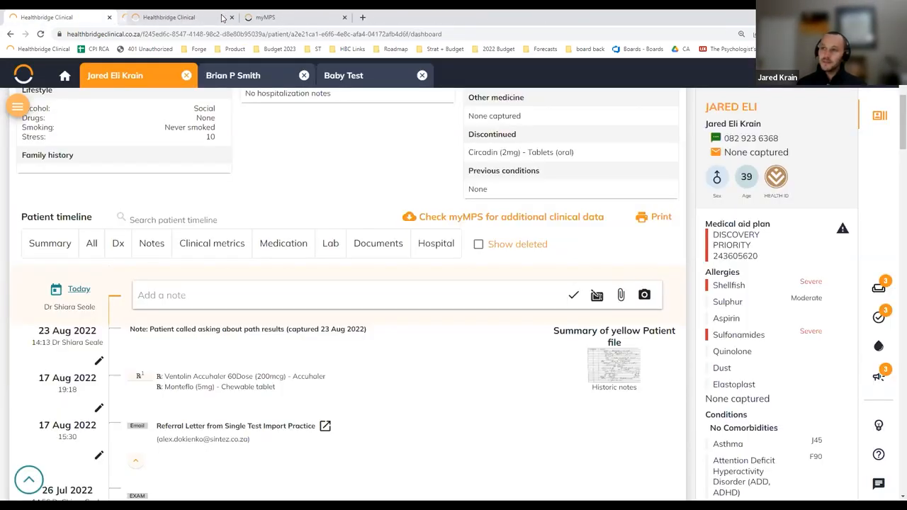
pyautogui.moveTo(170, 17)
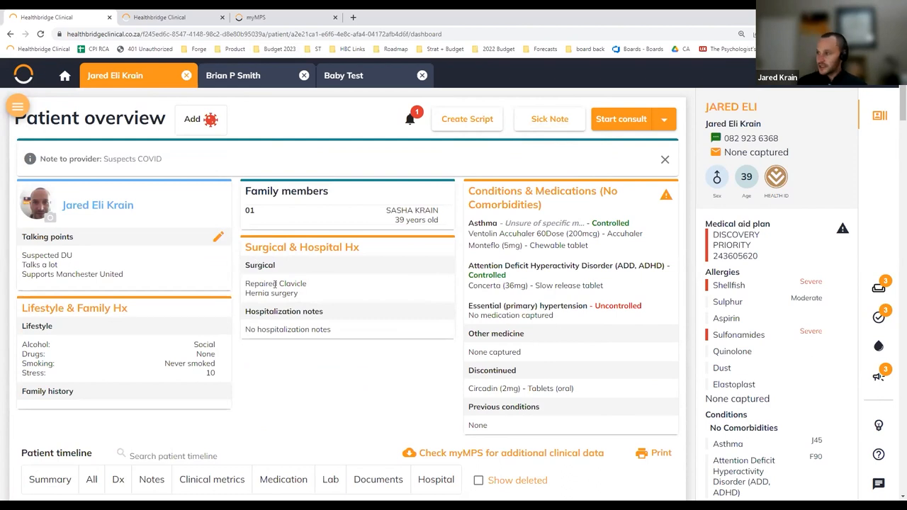
pyautogui.moveTo(455, 403)
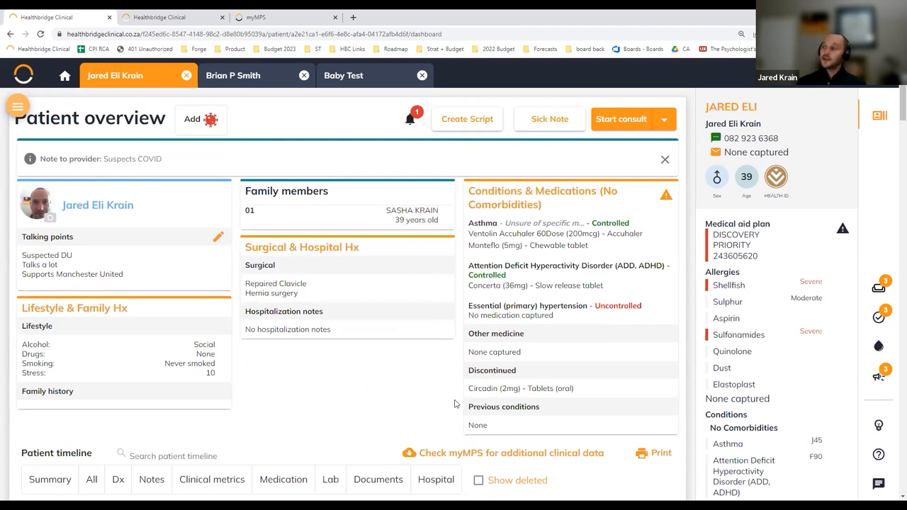
pyautogui.moveTo(173, 347)
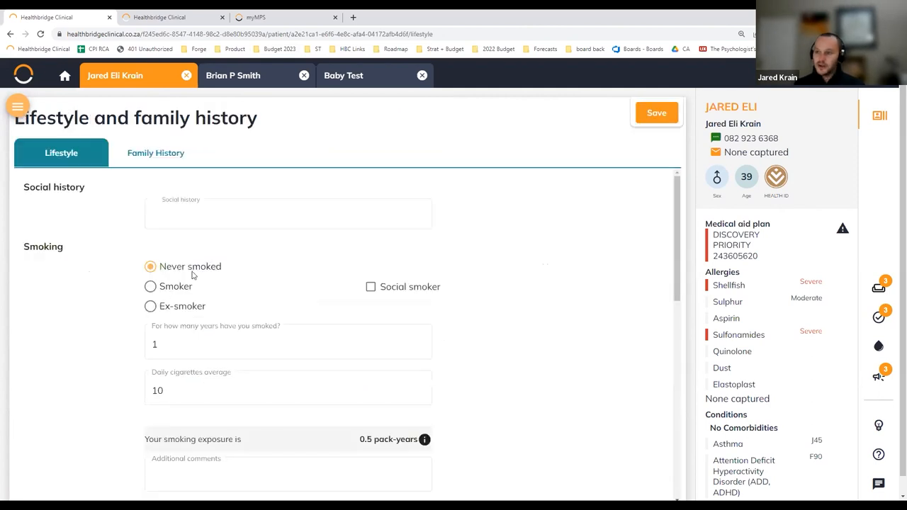
pyautogui.click(150, 286)
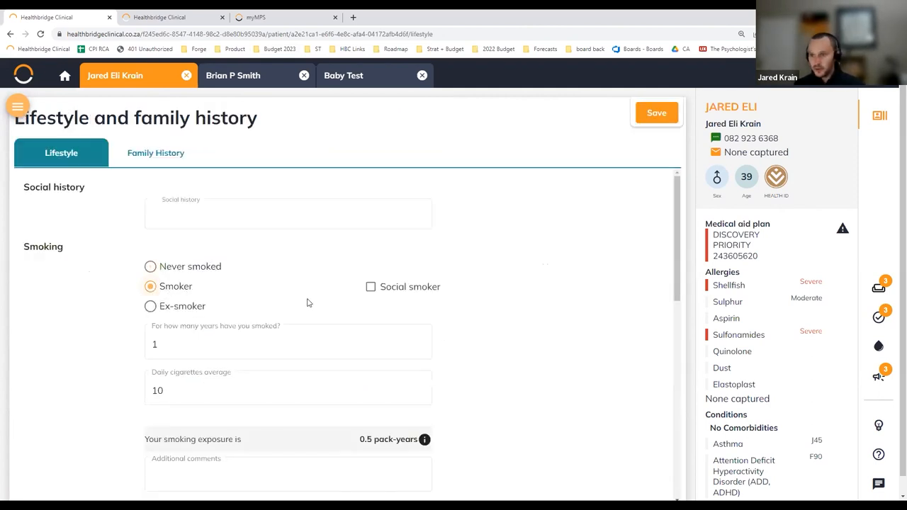
# Set alcohol use to None, save the lifestyle details, and return to his overview
pyautogui.scroll(-3)
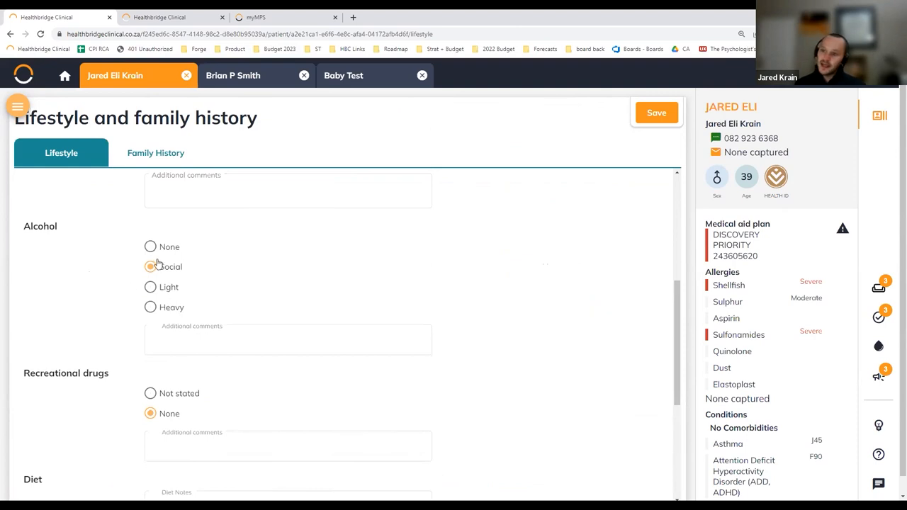
pyautogui.click(149, 247)
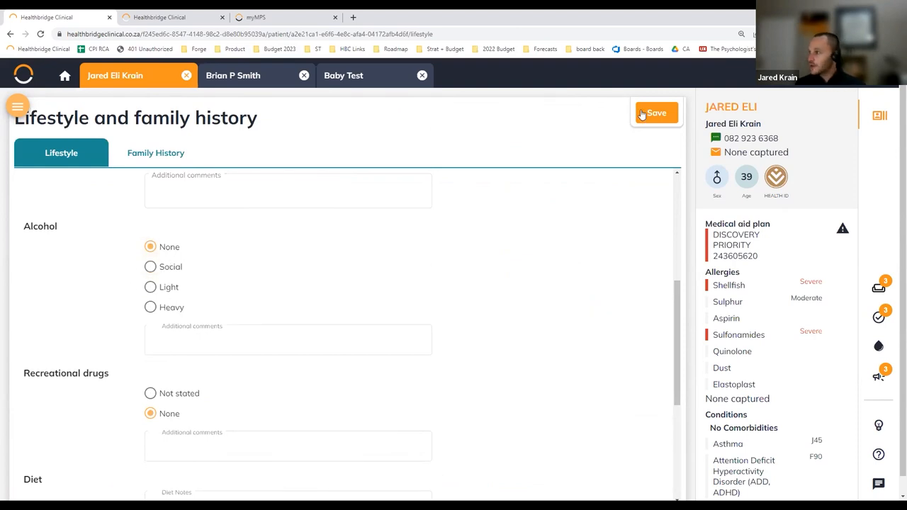
pyautogui.click(656, 112)
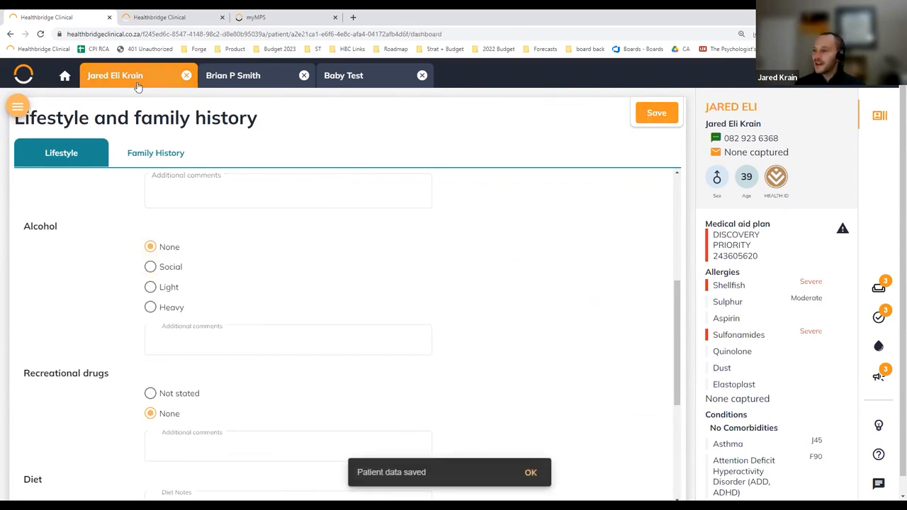
pyautogui.click(115, 75)
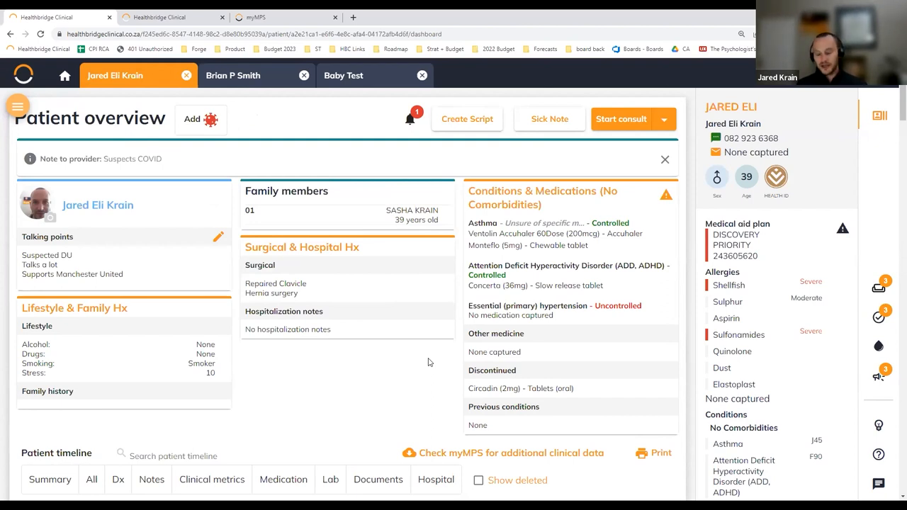
pyautogui.moveTo(425, 357)
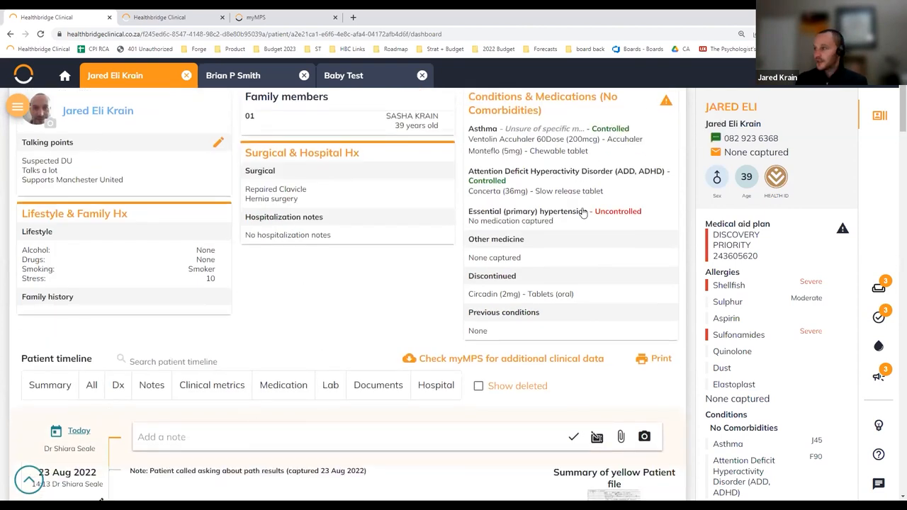
pyautogui.scroll(-3)
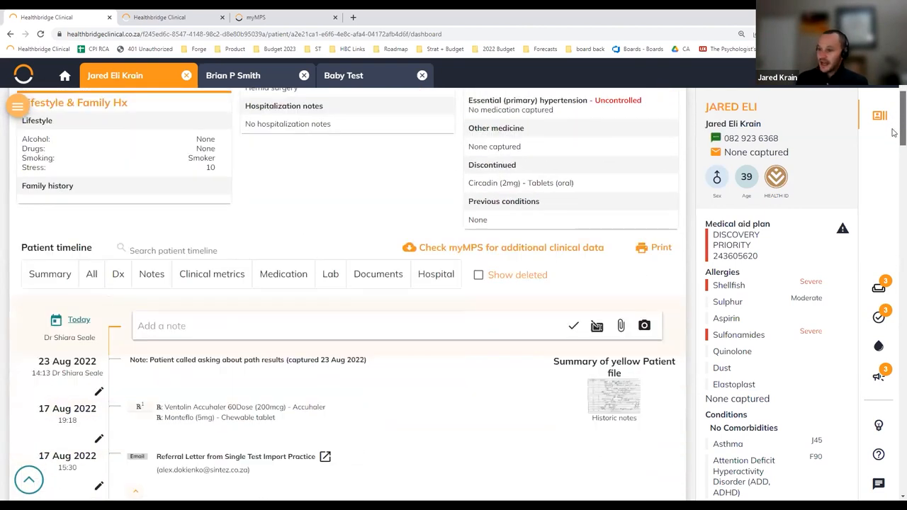
pyautogui.scroll(-3)
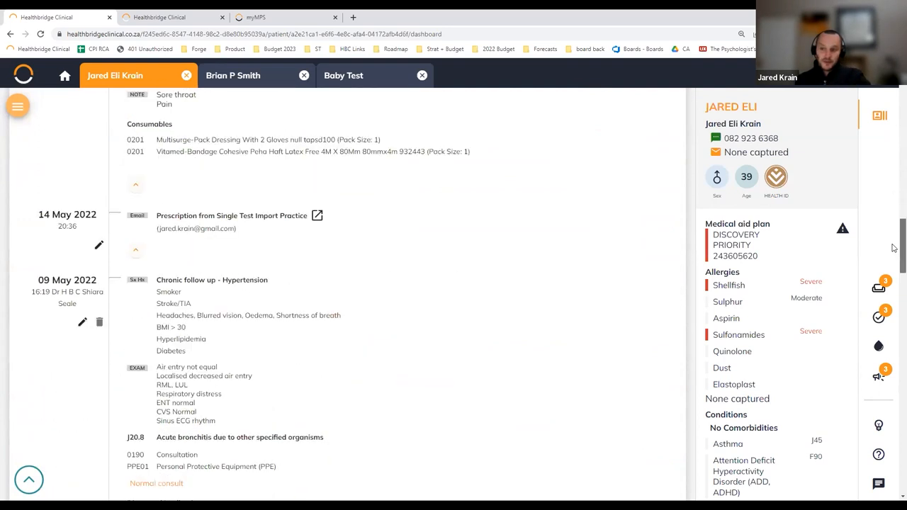
pyautogui.scroll(-3)
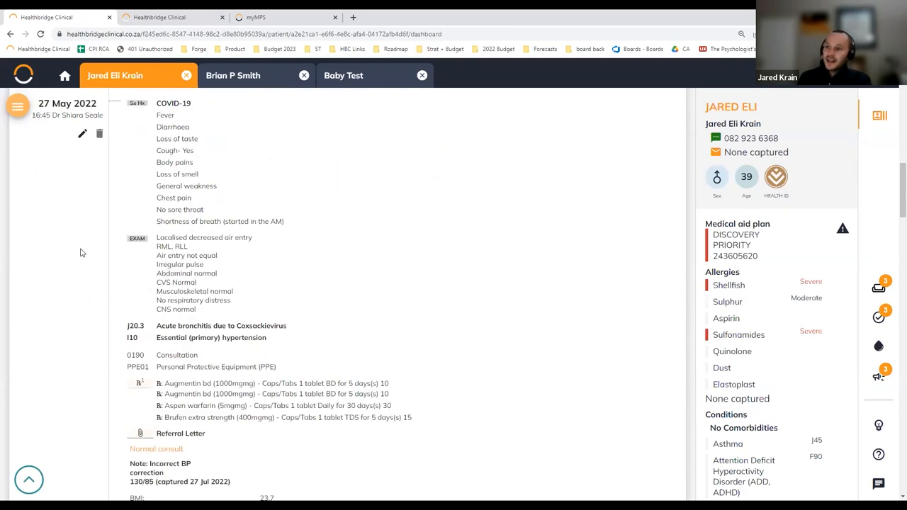
pyautogui.scroll(-3)
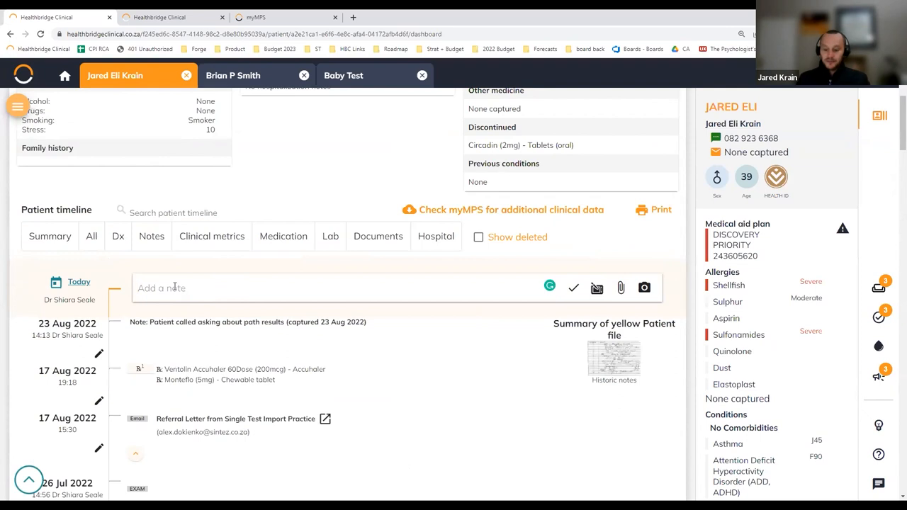
# Write and save a sore-throat note: red throat, no infection, bed rest and pain killers
pyautogui.write('PCO')
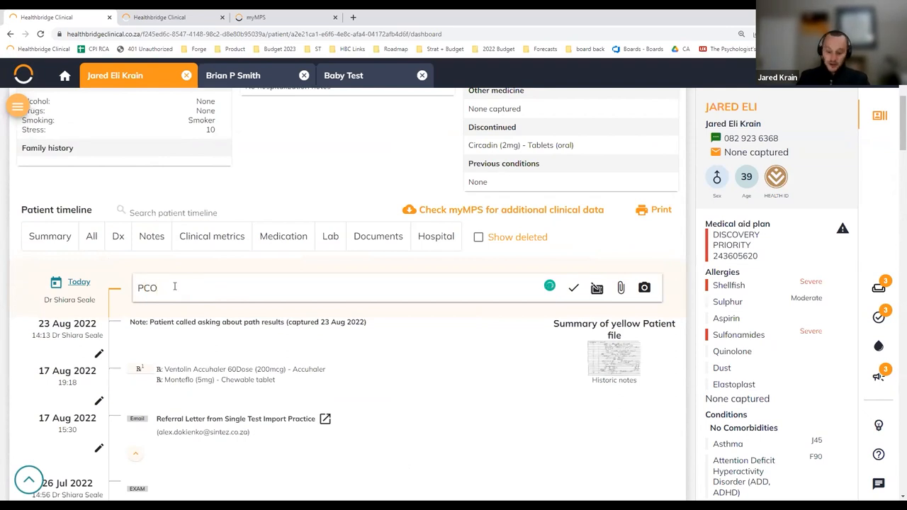
pyautogui.write('S.throat')
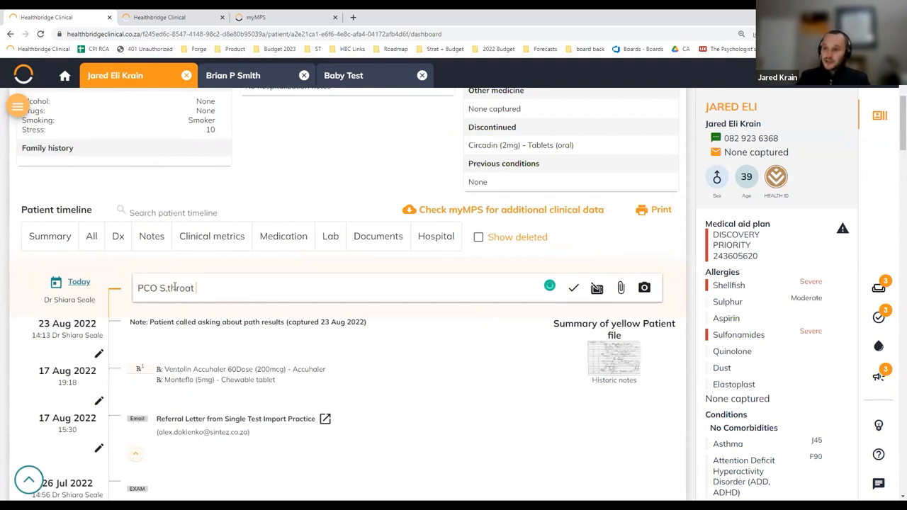
pyautogui.write('OO')
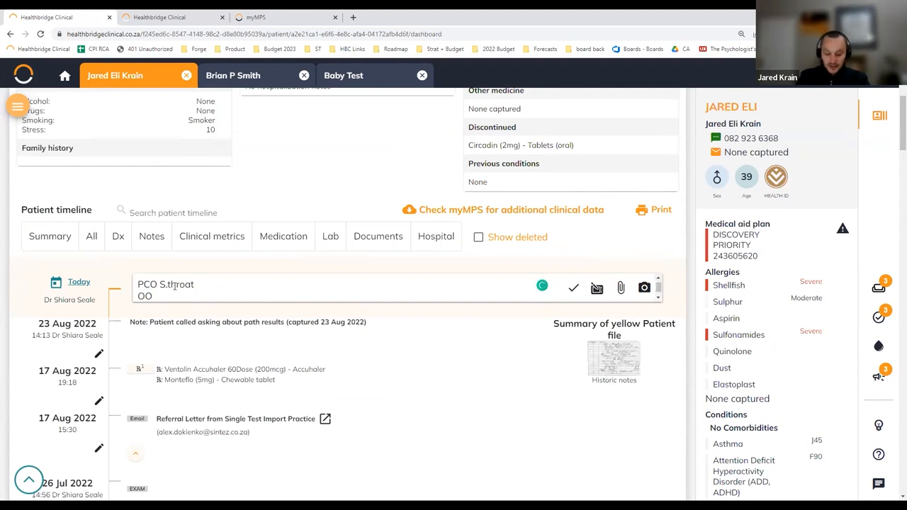
pyautogui.write('Red')
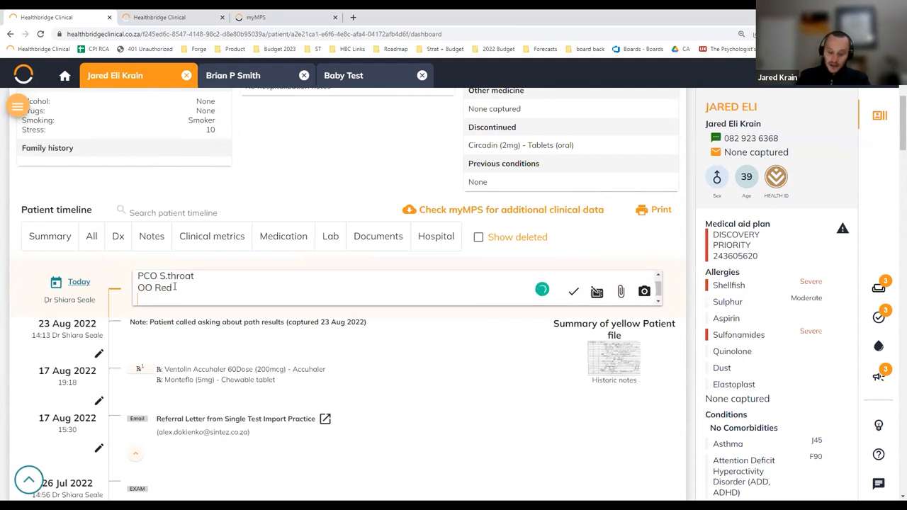
pyautogui.write('No Infet')
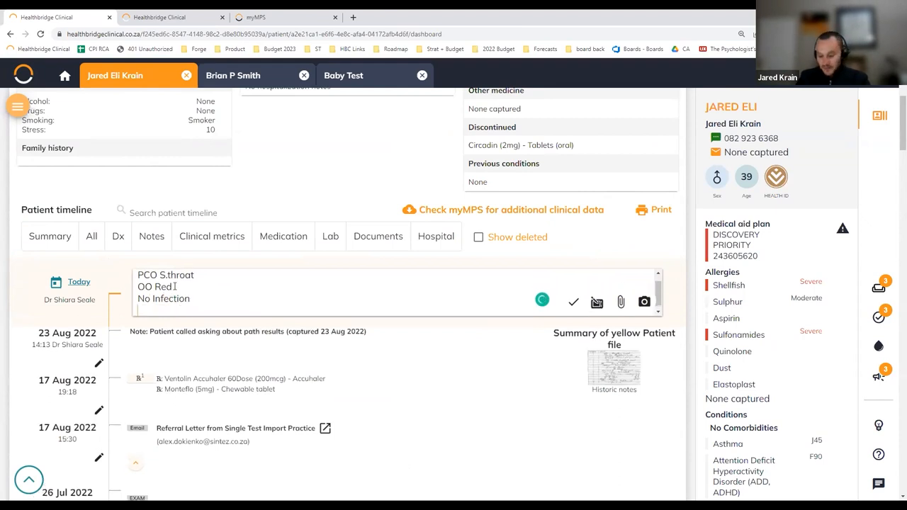
pyautogui.write('P: Bed rest.')
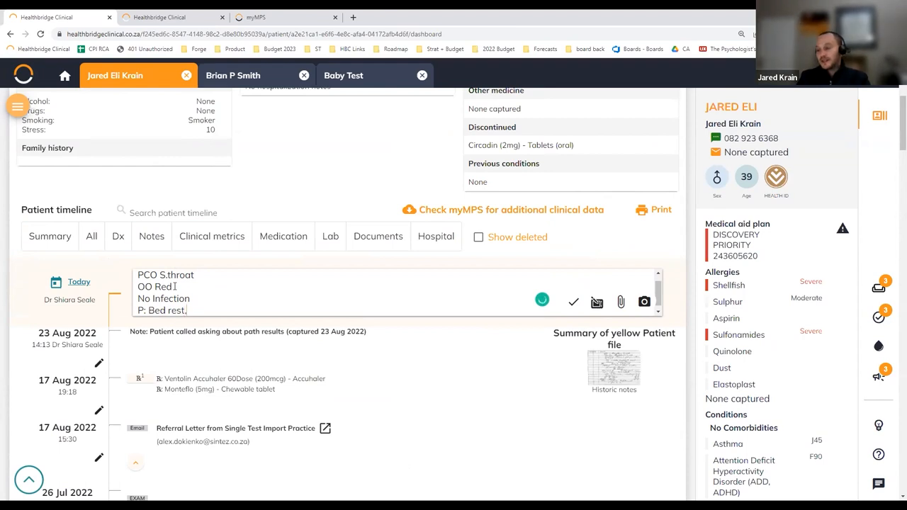
pyautogui.write('Pain killers')
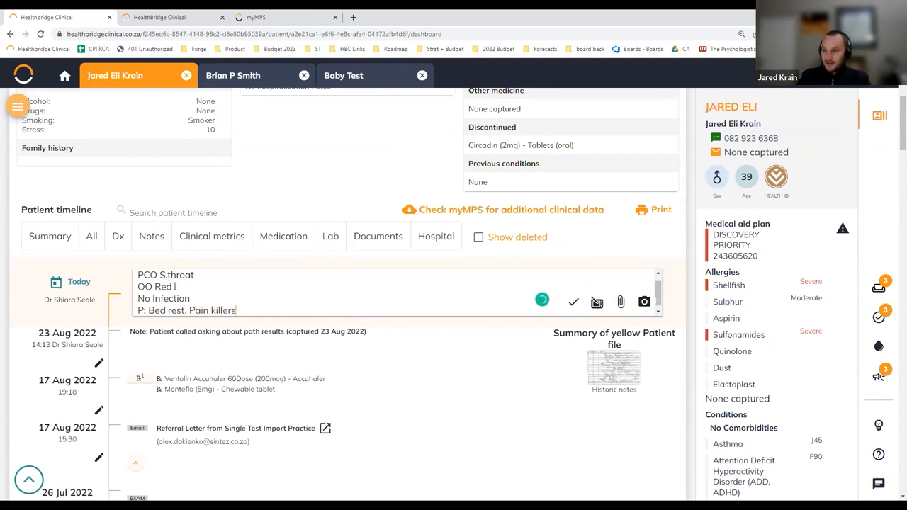
pyautogui.click(573, 301)
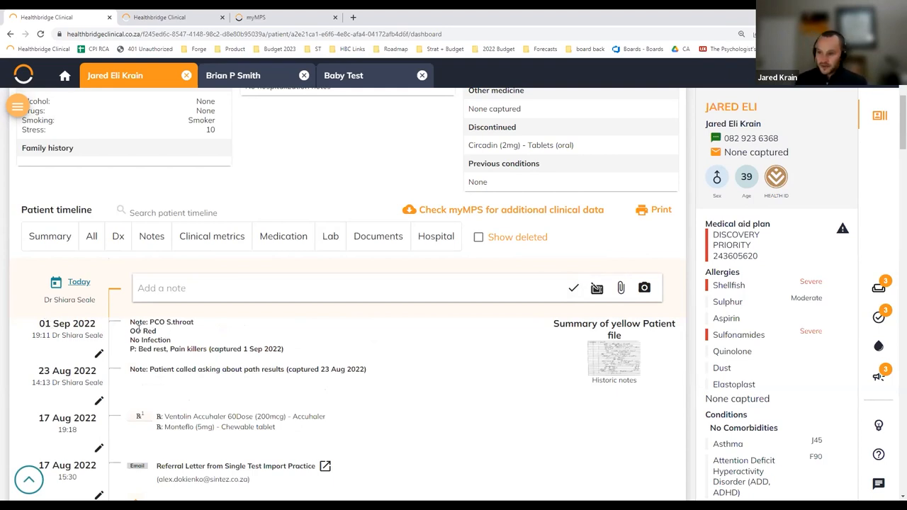
pyautogui.moveTo(399, 345)
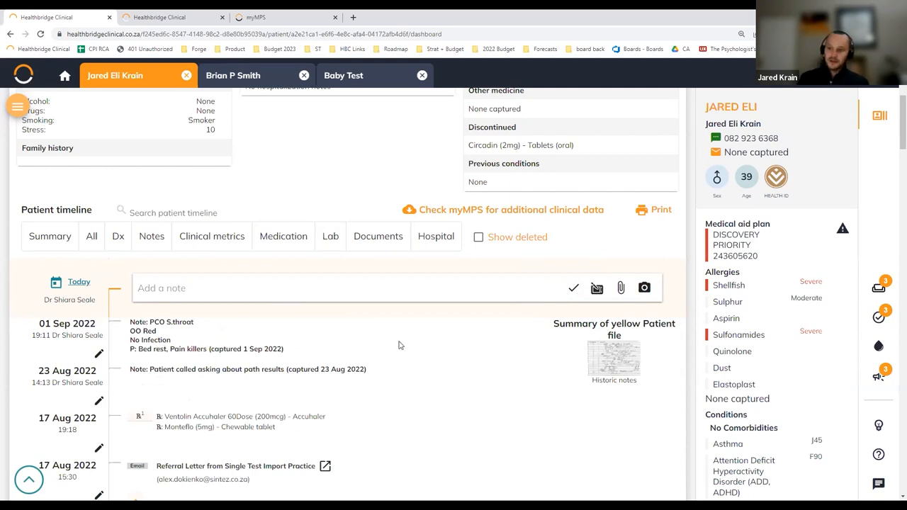
pyautogui.moveTo(168, 357)
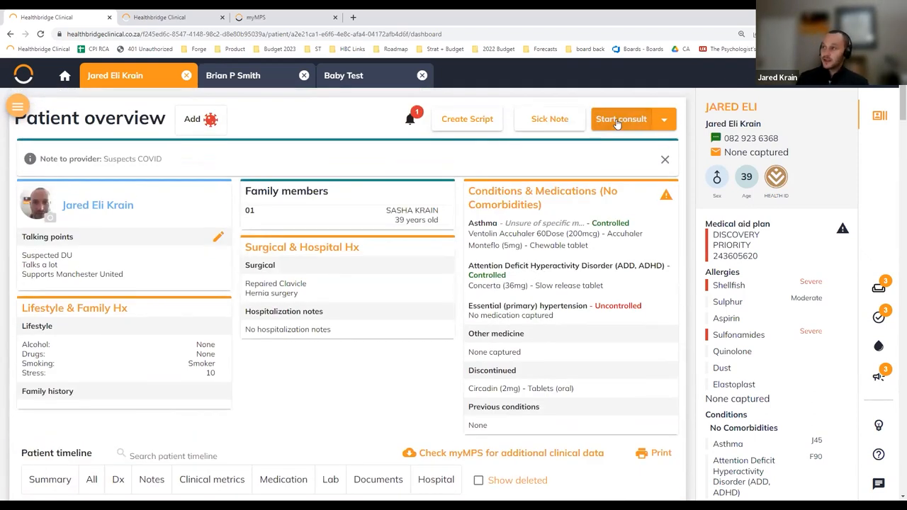
# Start a consult from the Patient overview, opening on the Symptoms tab
pyautogui.click(621, 118)
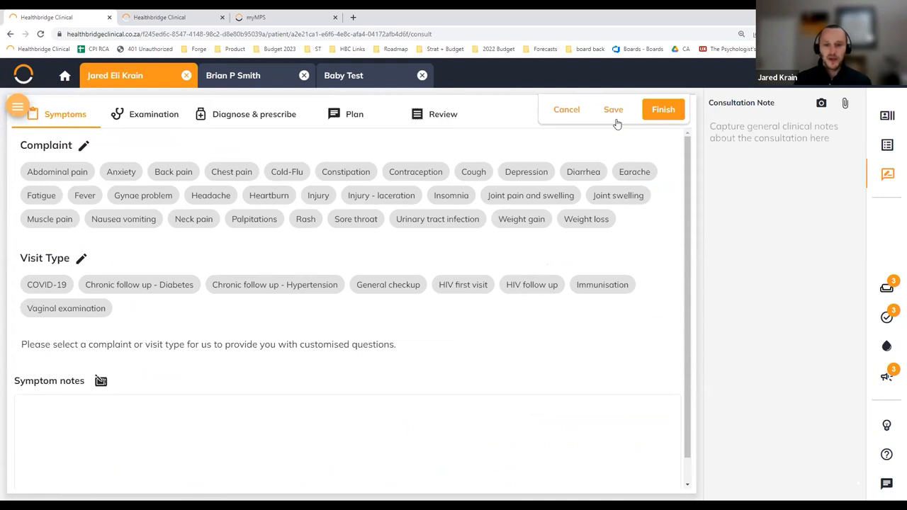
pyautogui.moveTo(282, 199)
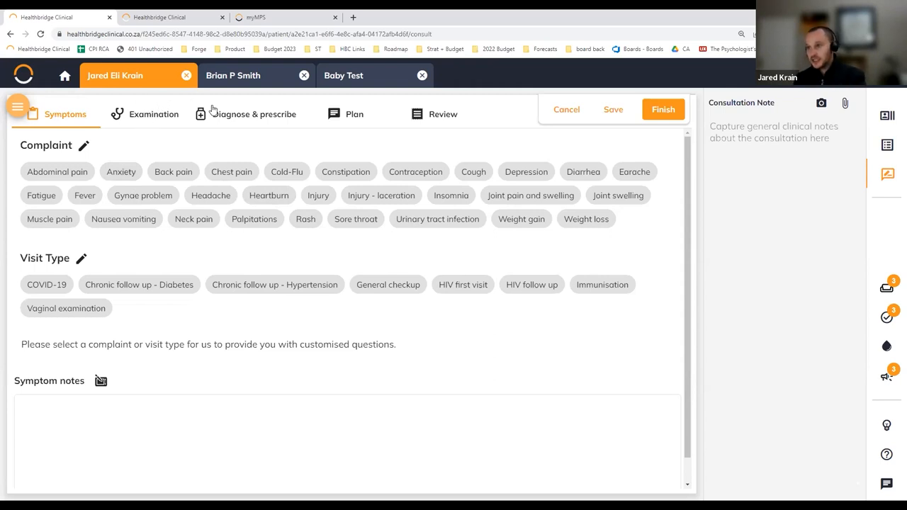
pyautogui.moveTo(344, 139)
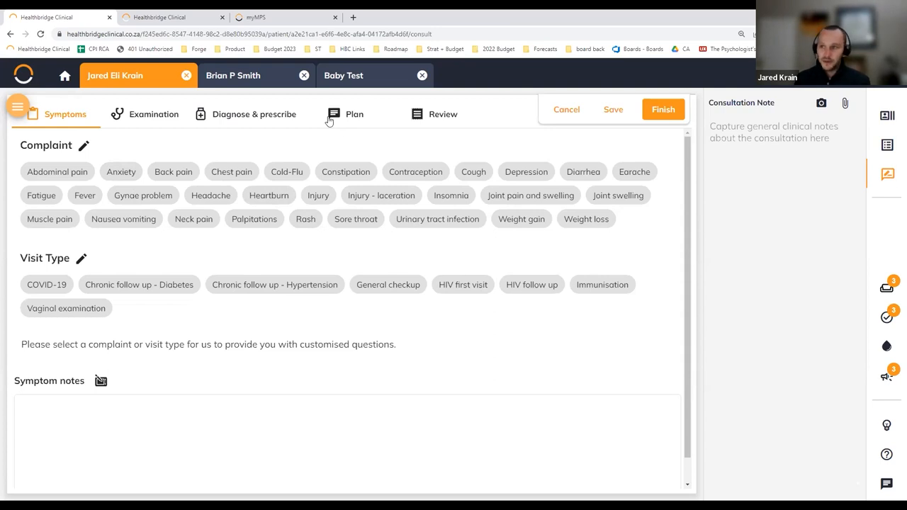
pyautogui.moveTo(80, 133)
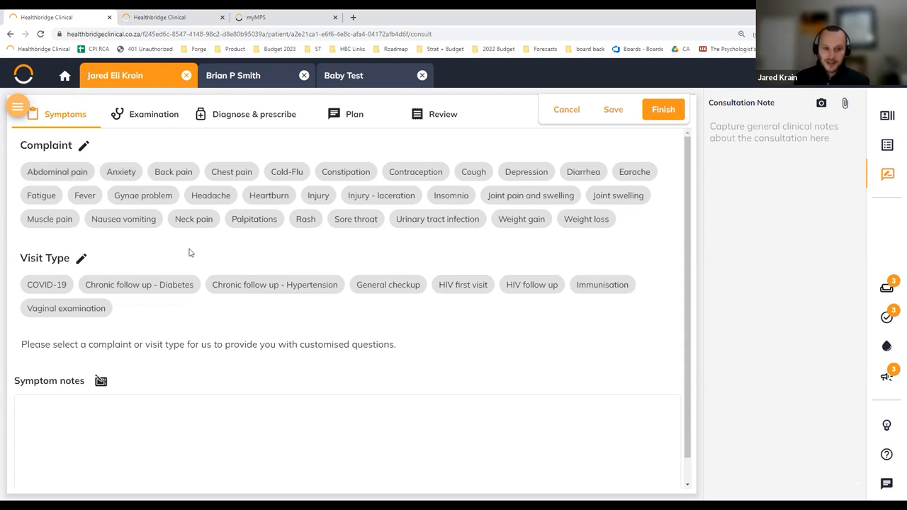
pyautogui.moveTo(398, 237)
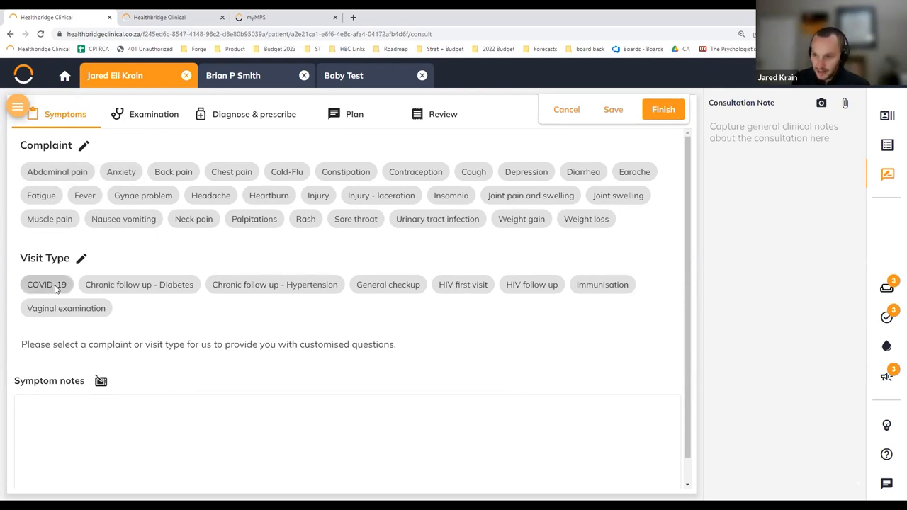
# Choose COVID-19 visit; mark fever, shortness of breath, loss of taste 'Started in the morning'
pyautogui.click(45, 284)
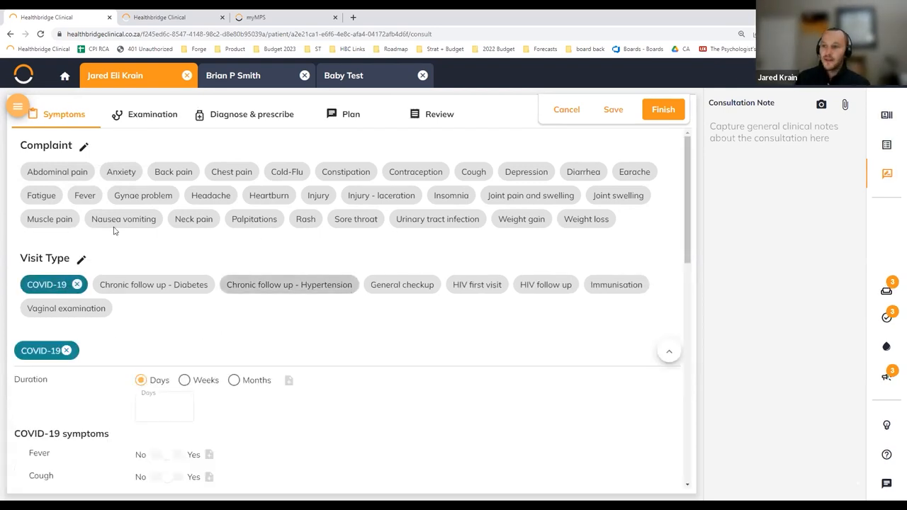
pyautogui.scroll(-3)
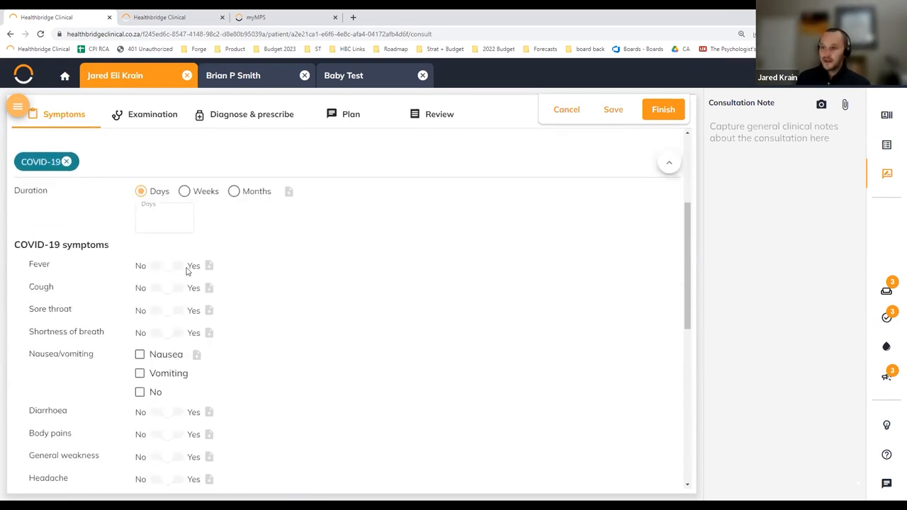
pyautogui.click(168, 265)
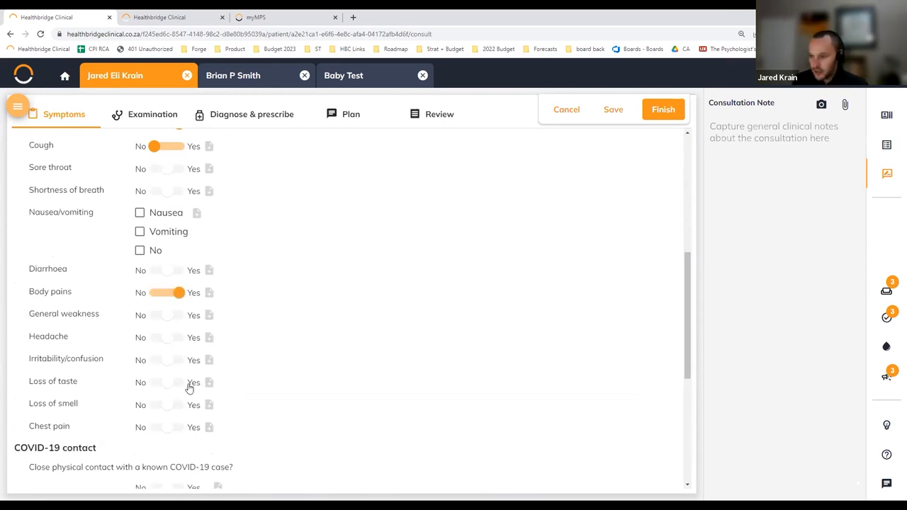
pyautogui.click(179, 382)
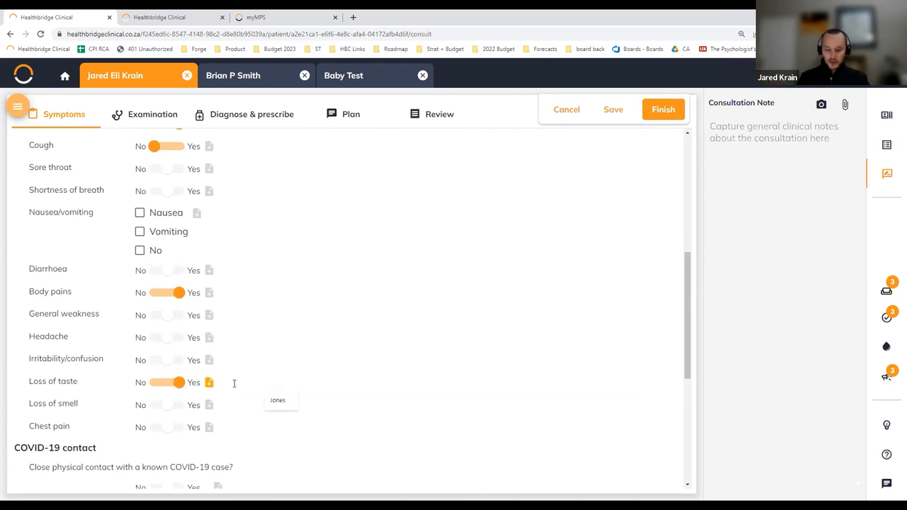
pyautogui.write('Started in the')
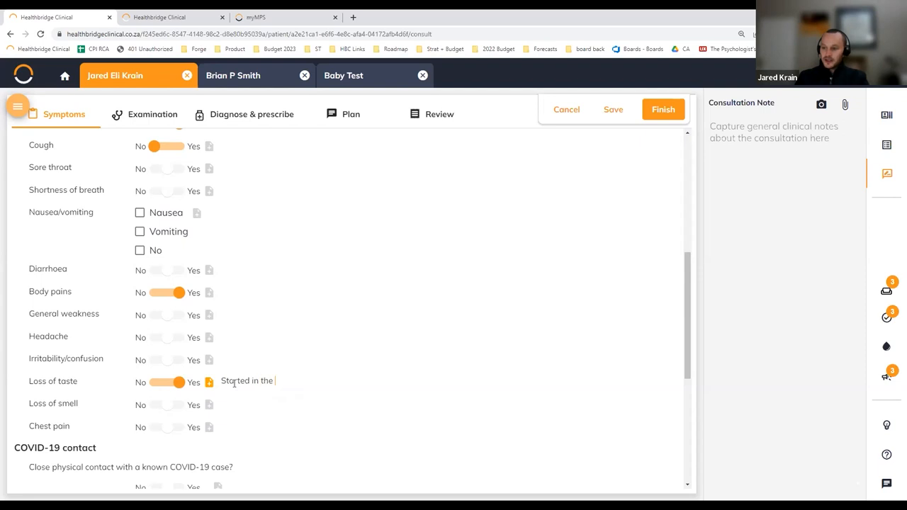
pyautogui.write('morning')
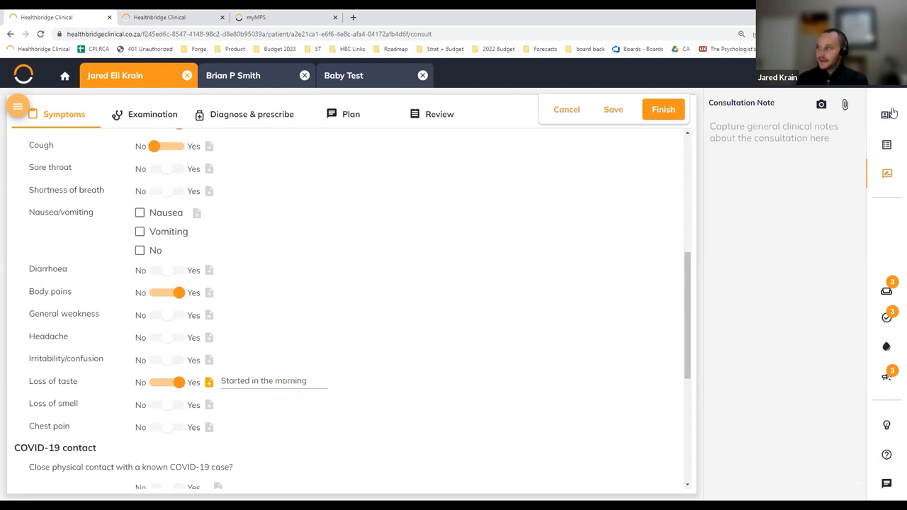
pyautogui.click(886, 145)
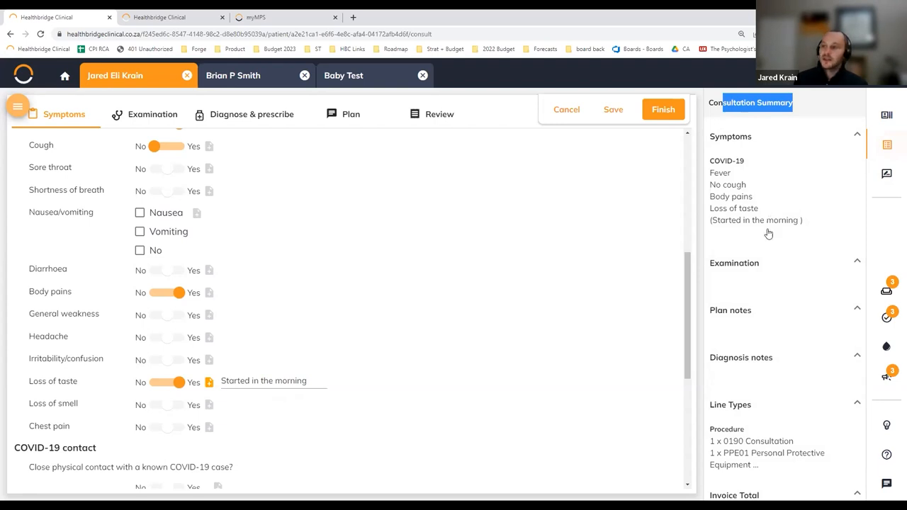
pyautogui.moveTo(191, 192)
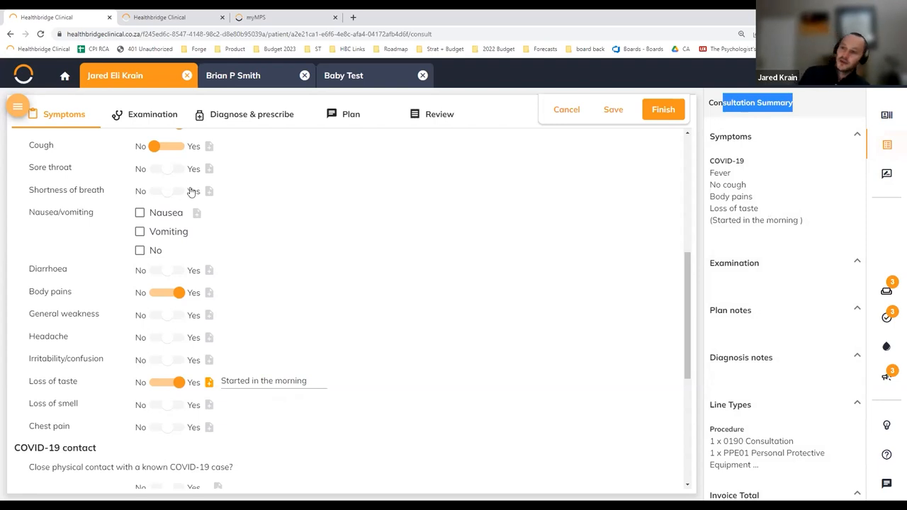
pyautogui.click(181, 191)
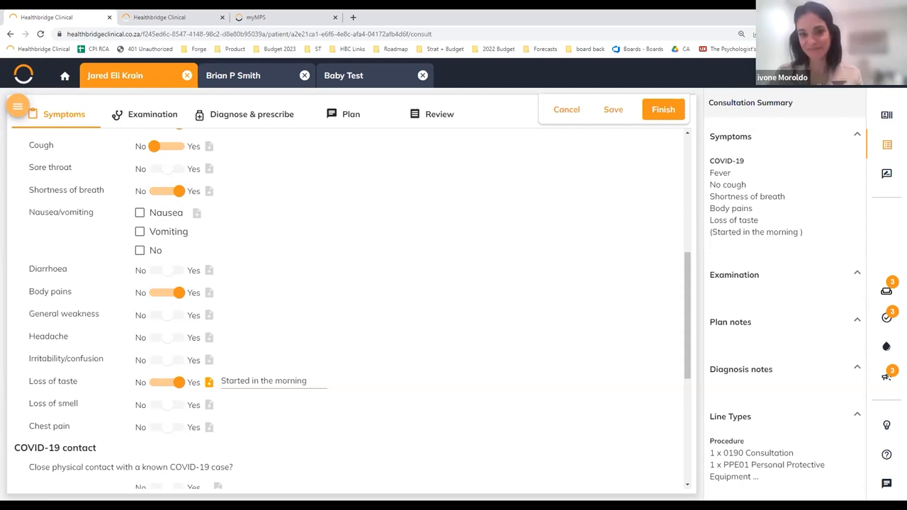
pyautogui.moveTo(10, 206)
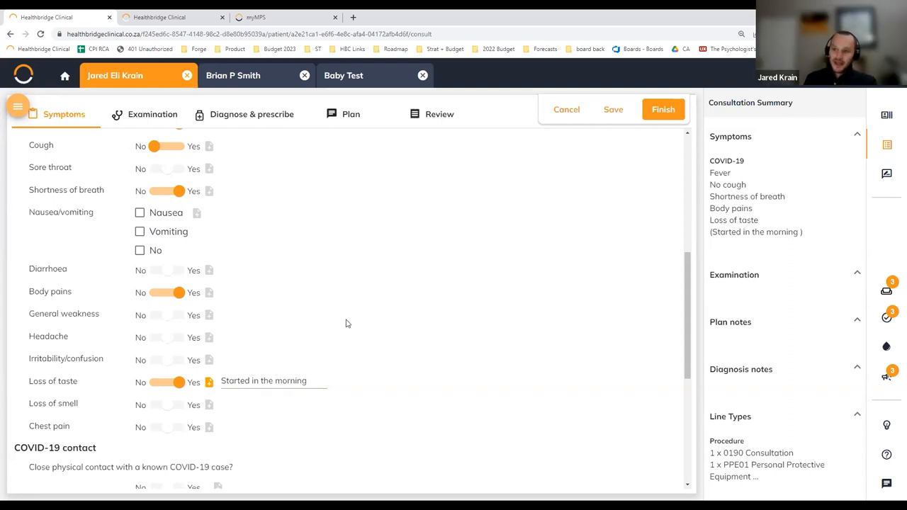
# Open the symptom notes sketch pad and draw a freehand scribble on the blank canvas
pyautogui.scroll(-3)
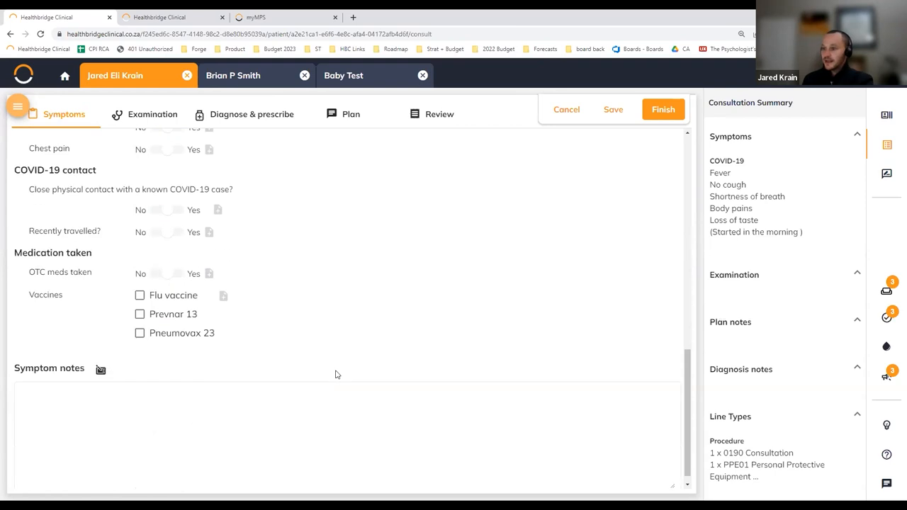
pyautogui.click(337, 425)
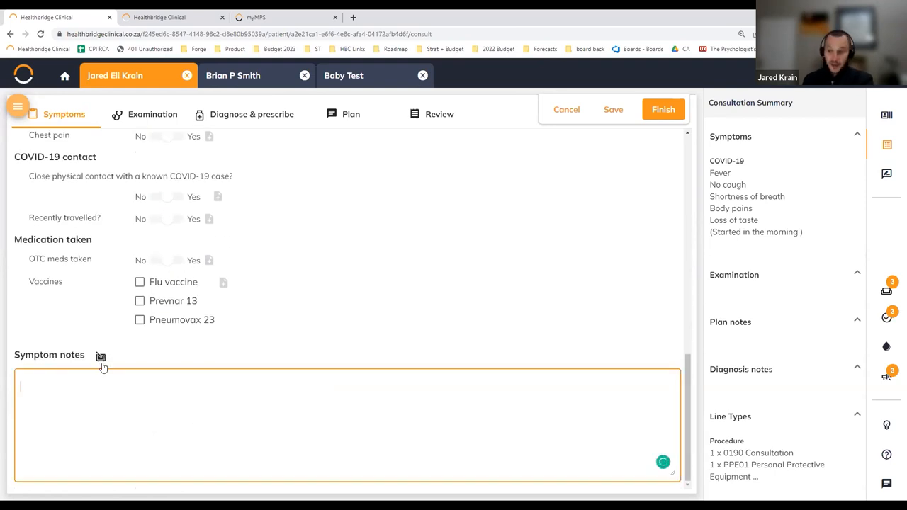
pyautogui.click(100, 355)
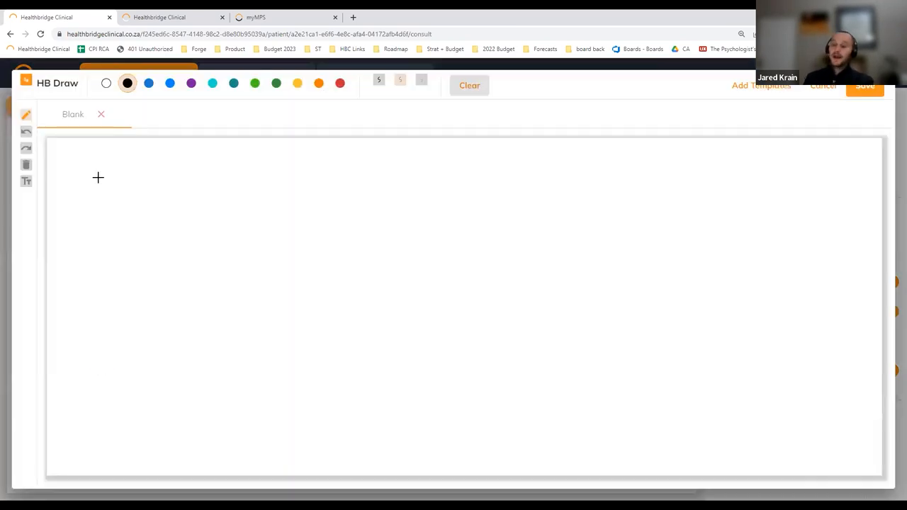
pyautogui.moveTo(97, 177); pyautogui.dragTo(237, 213)
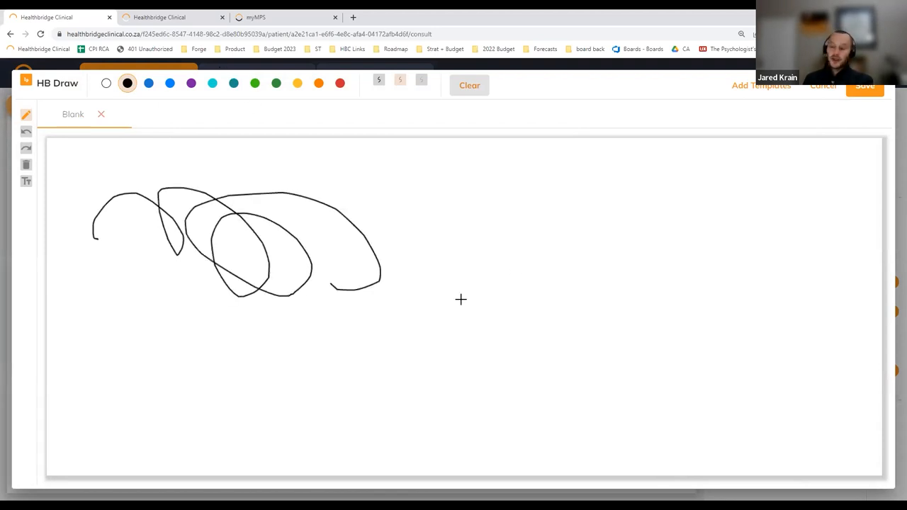
pyautogui.moveTo(845, 167)
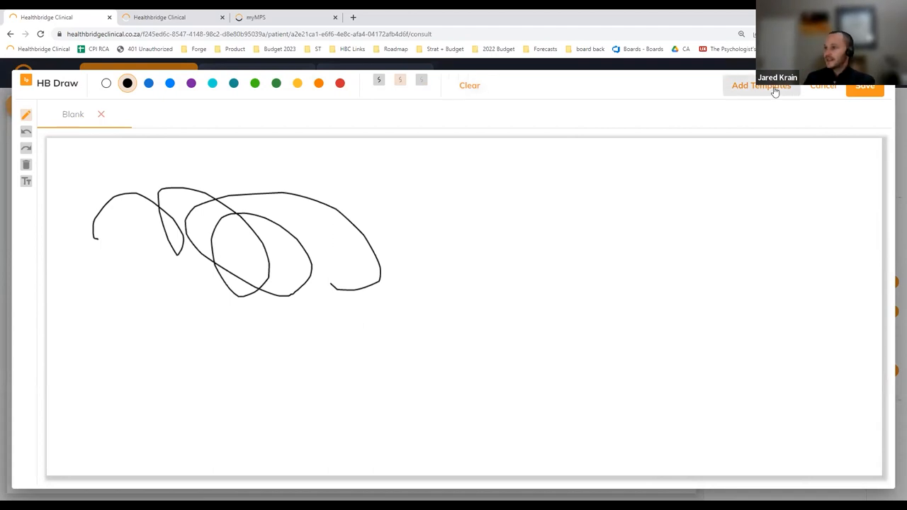
# Load the Foot diagram template and add the text label 'Toe i XYZ'
pyautogui.click(761, 85)
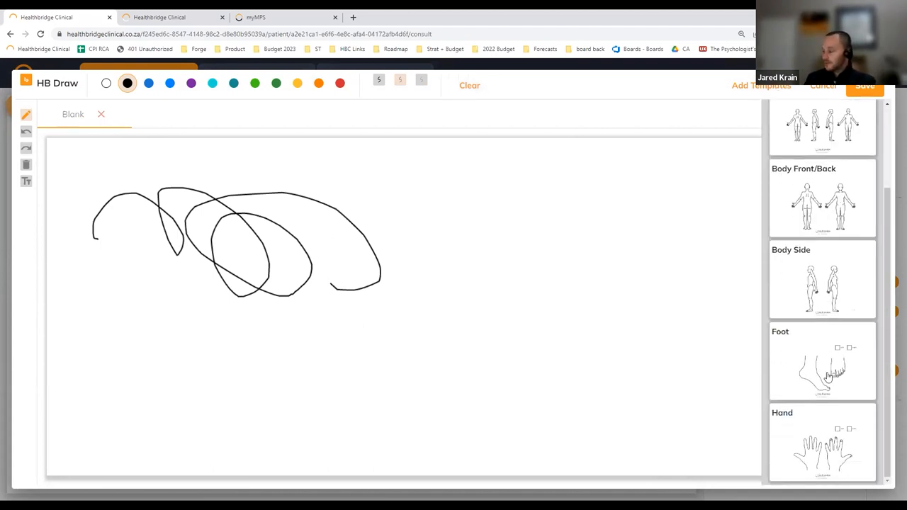
pyautogui.click(822, 362)
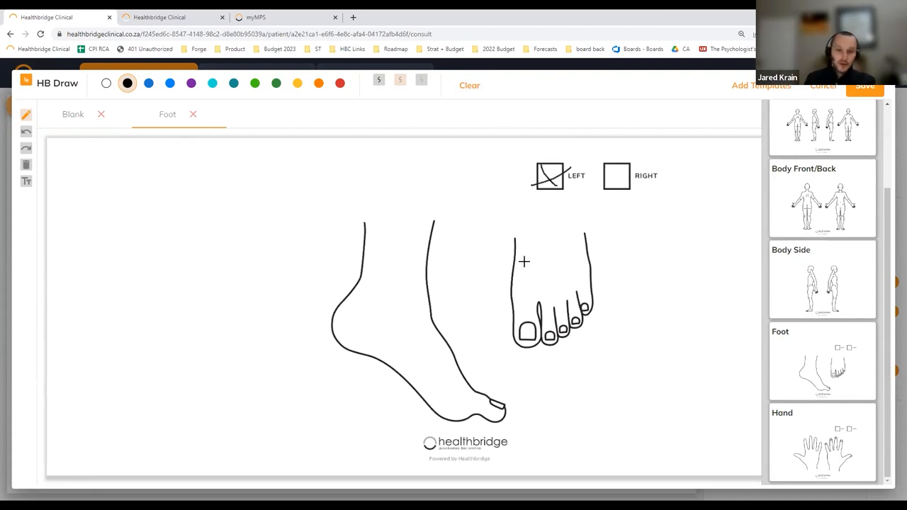
pyautogui.moveTo(259, 285)
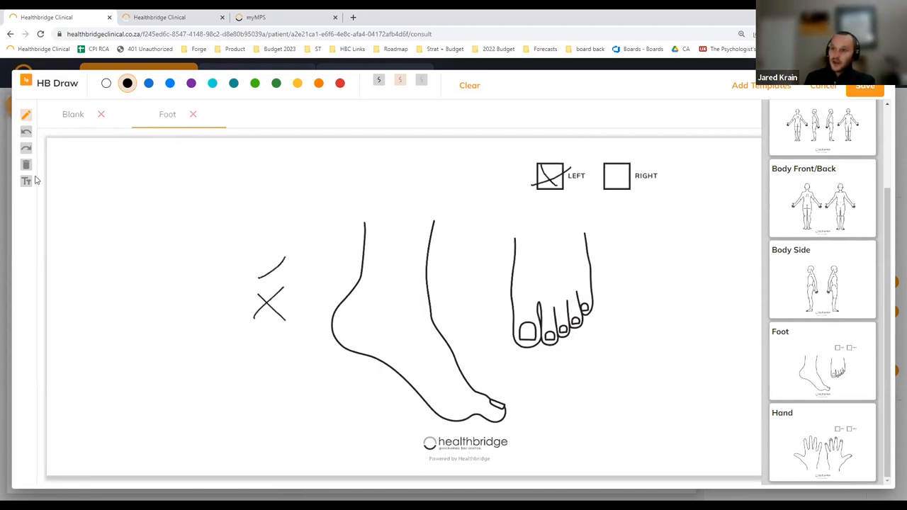
pyautogui.click(26, 181)
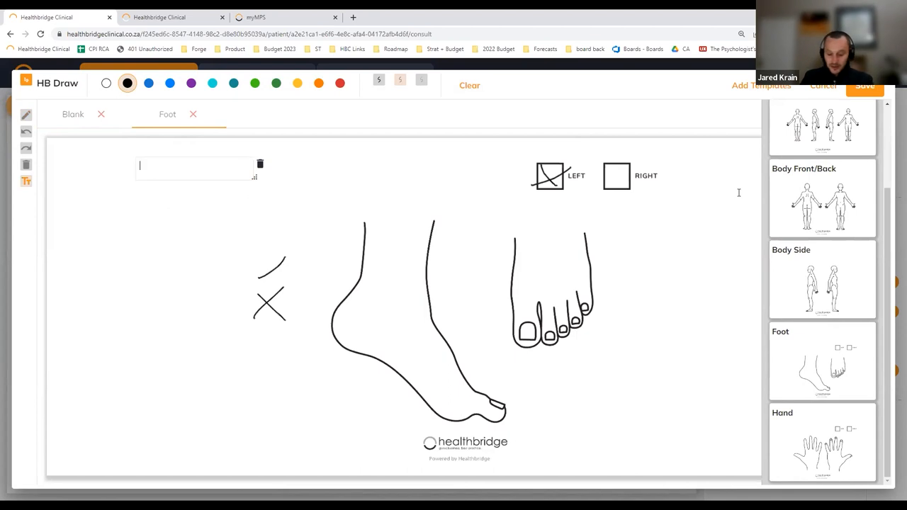
pyautogui.write('Toe i')
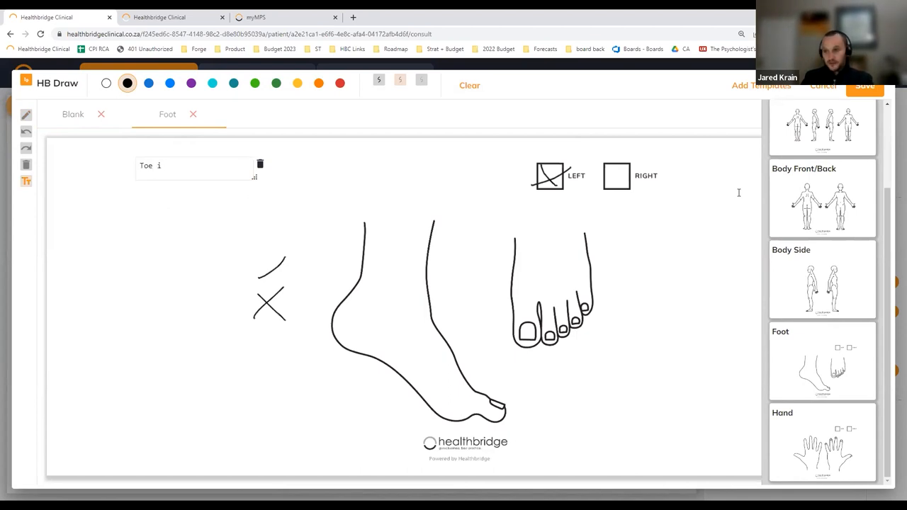
pyautogui.write('XYZ')
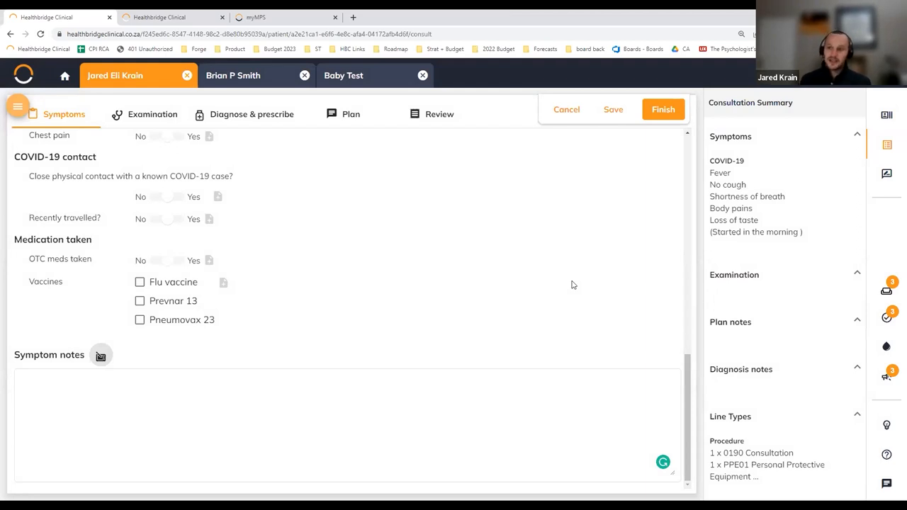
# Fill the symptom notes with four lines of test text via the PCO shortcut
pyautogui.click(347, 425)
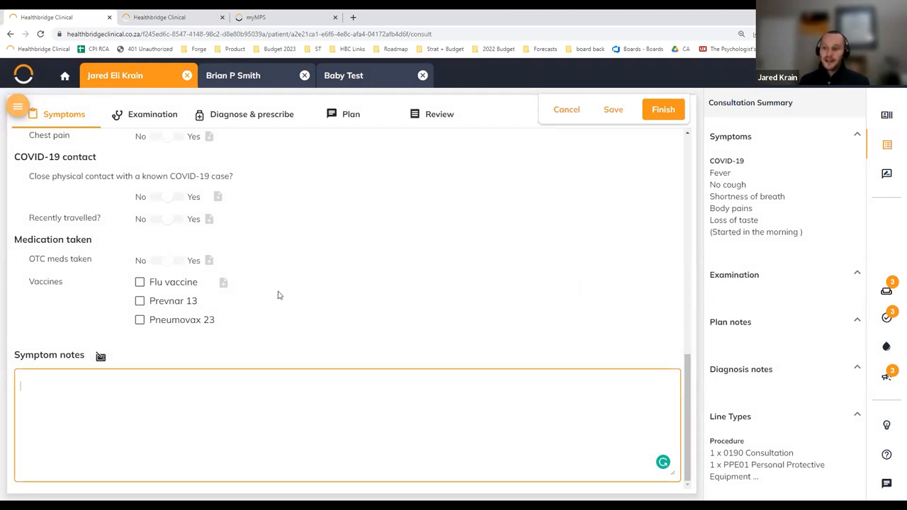
pyautogui.moveTo(277, 246)
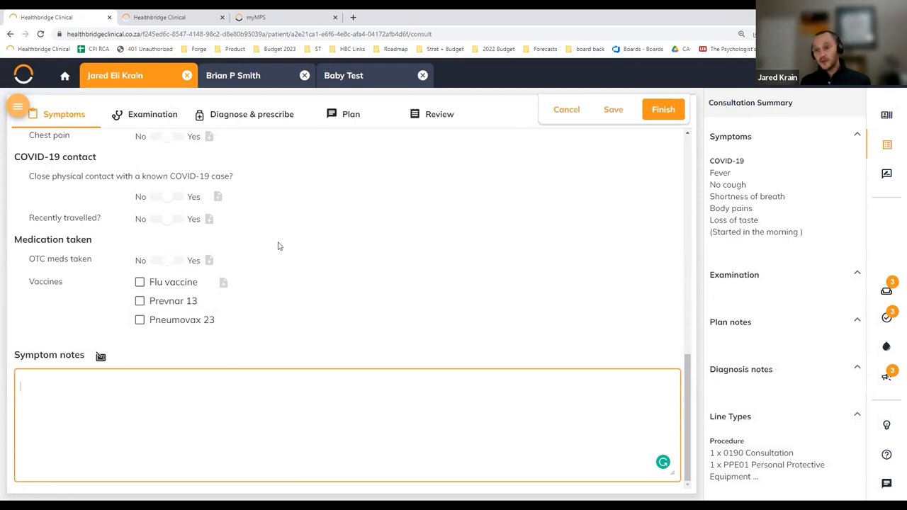
pyautogui.moveTo(548, 212)
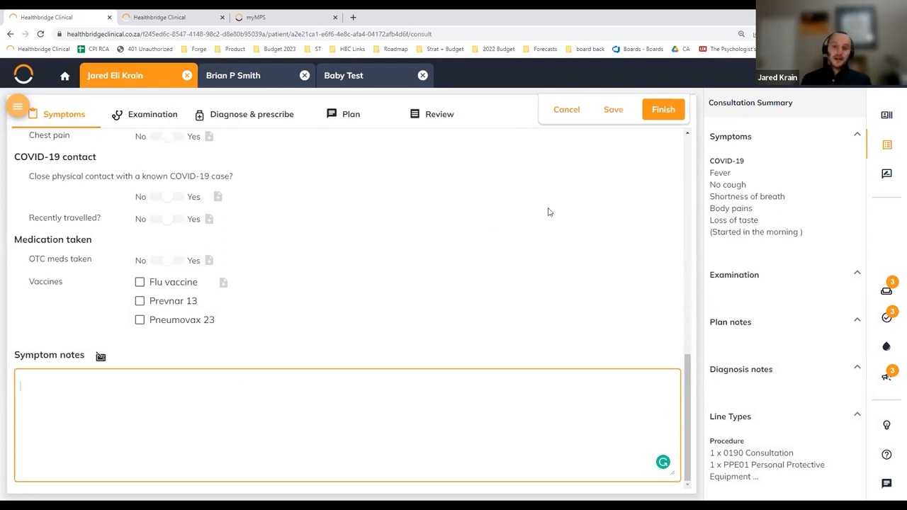
pyautogui.write('PCO')
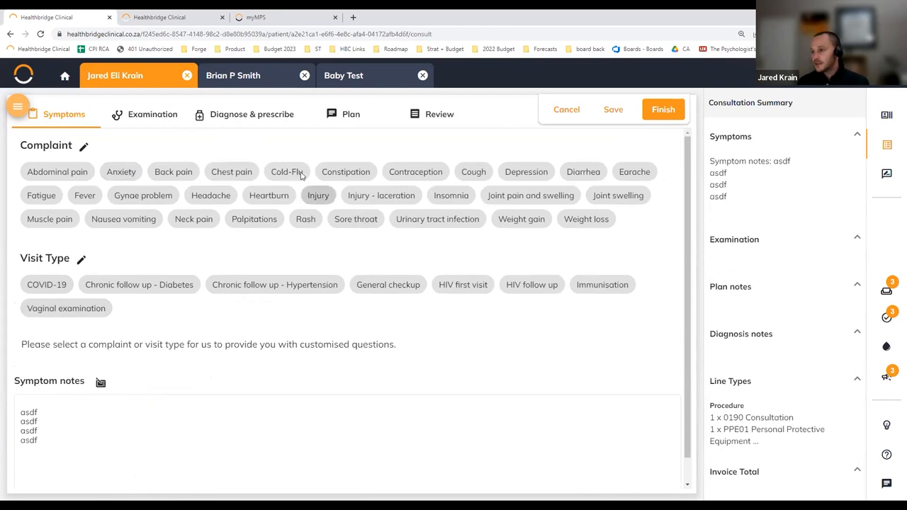
# View the Chest pain examination checklist, then go back to the Symptoms section
pyautogui.click(231, 171)
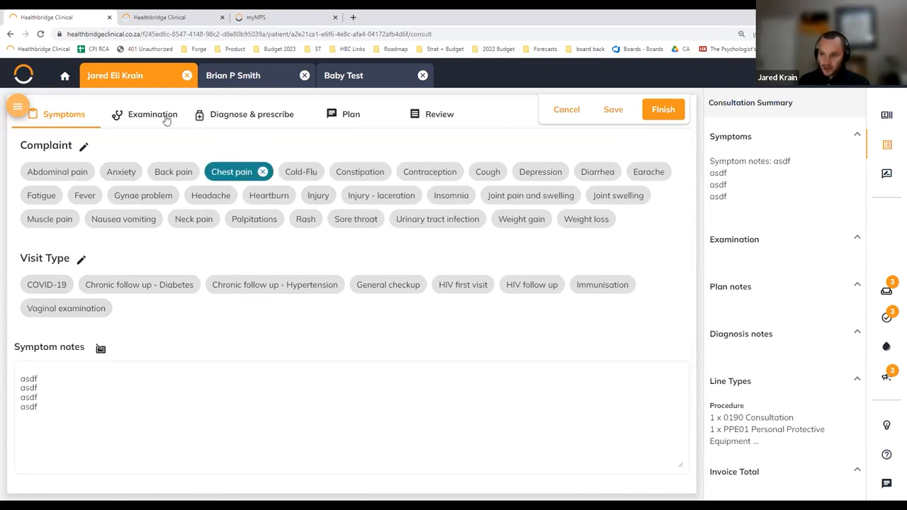
pyautogui.click(152, 114)
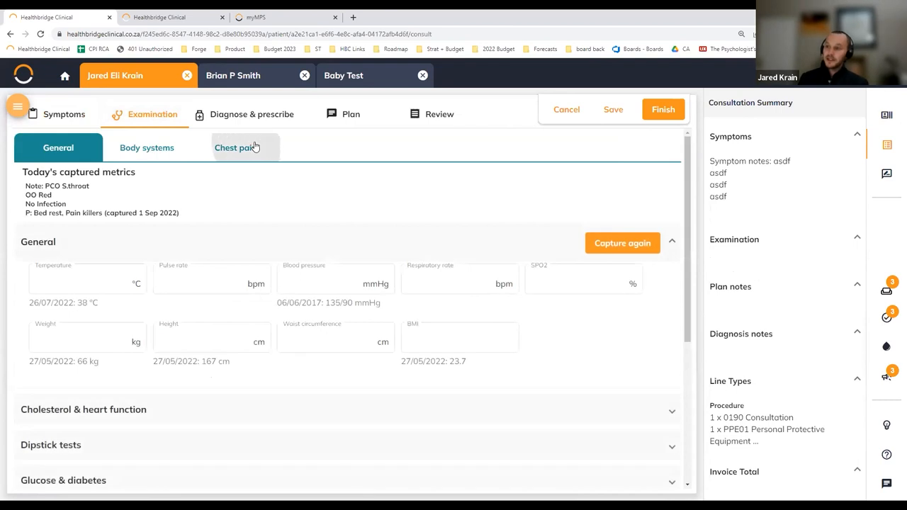
pyautogui.click(236, 147)
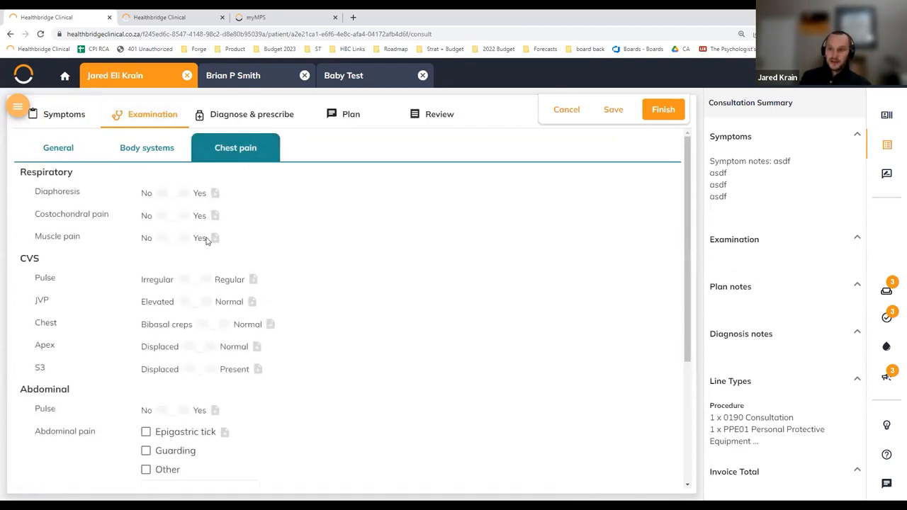
pyautogui.moveTo(359, 303)
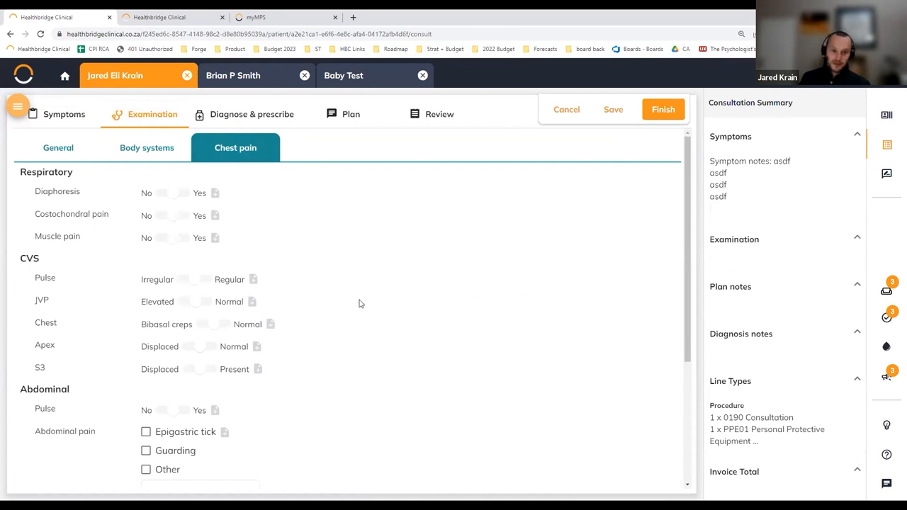
pyautogui.moveTo(134, 132)
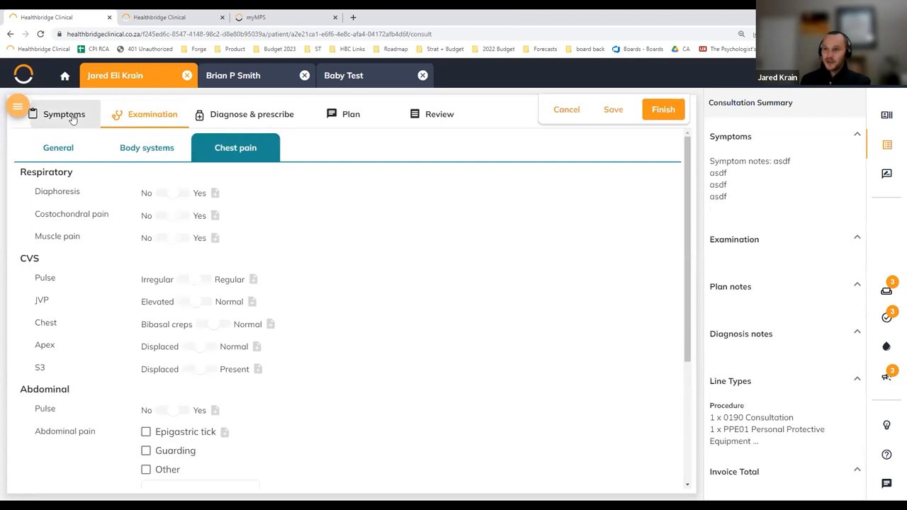
pyautogui.click(64, 114)
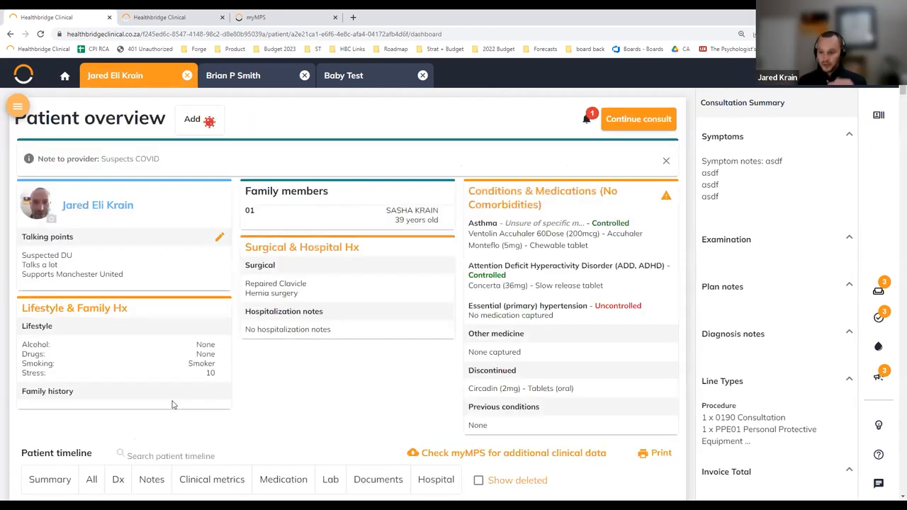
# Scroll the patient timeline to the May 2022 COVID-19 consult
pyautogui.click(50, 479)
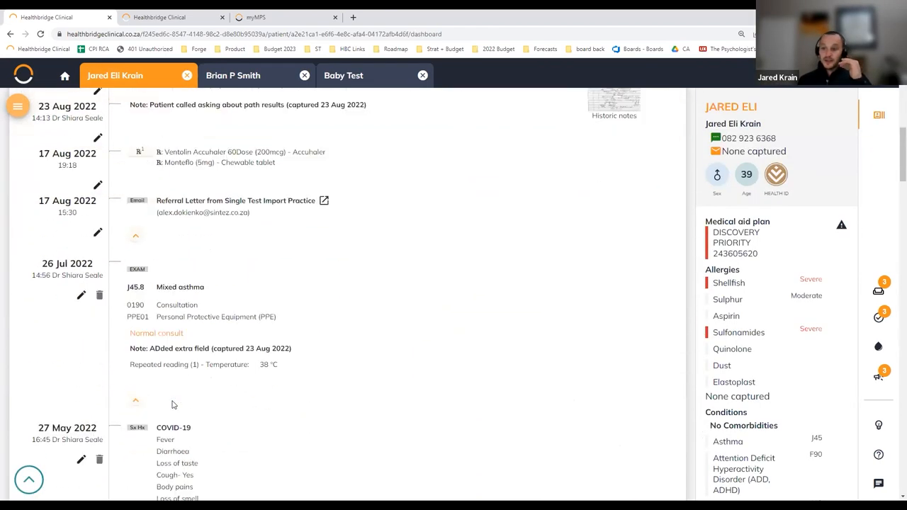
pyautogui.scroll(-3)
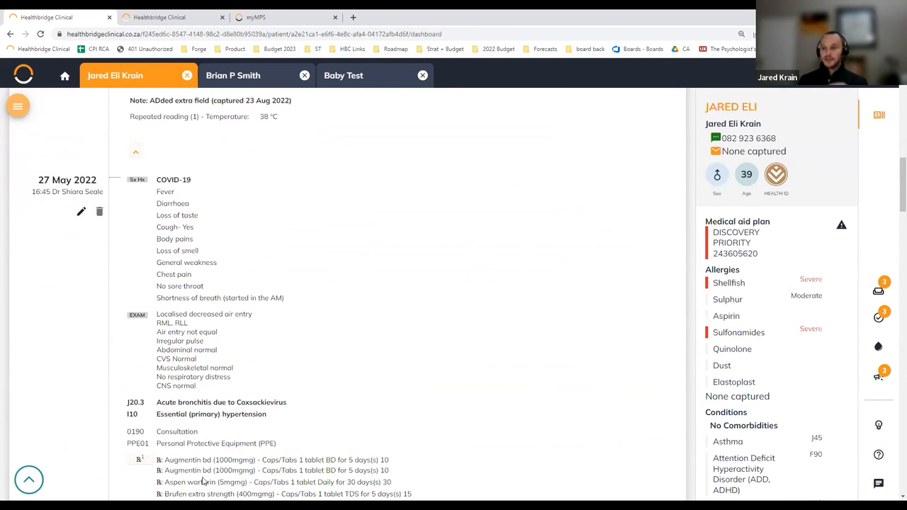
pyautogui.moveTo(183, 450)
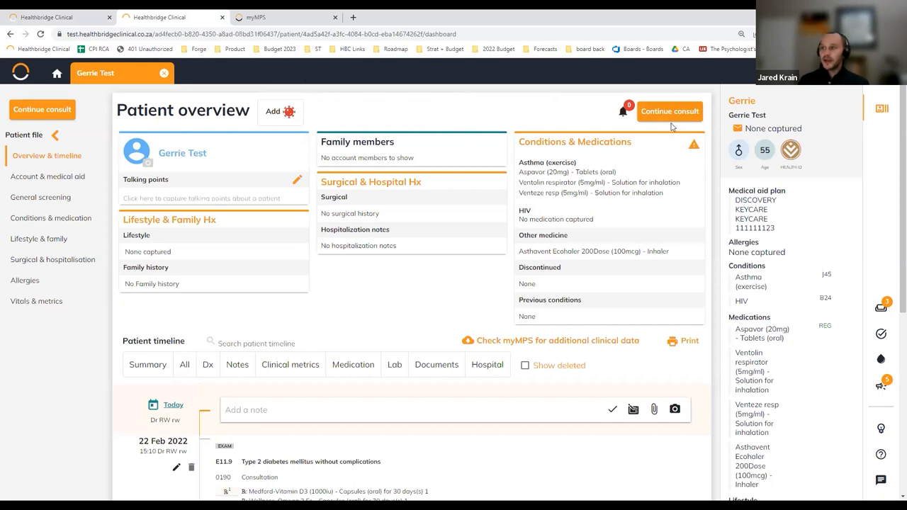
# Continue the Gerrie Test consultation and place the cursor in its Clinical Notes box
pyautogui.click(669, 112)
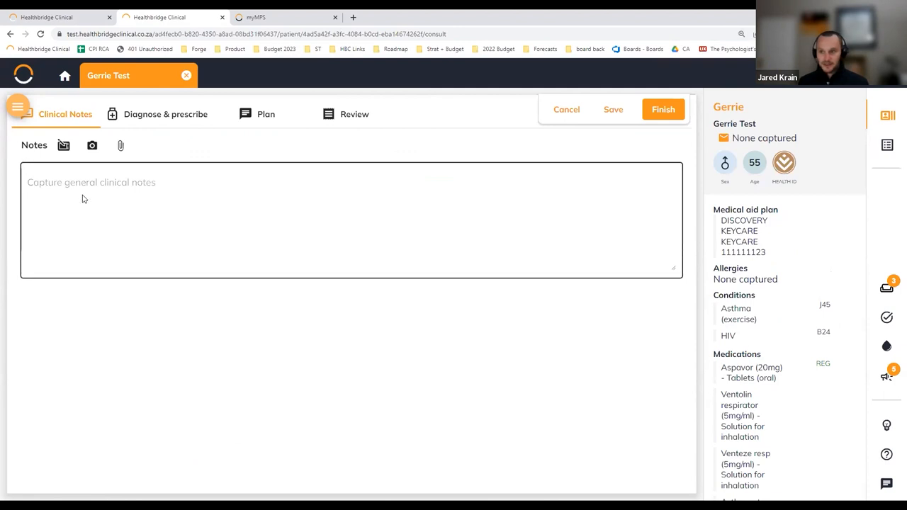
pyautogui.click(92, 145)
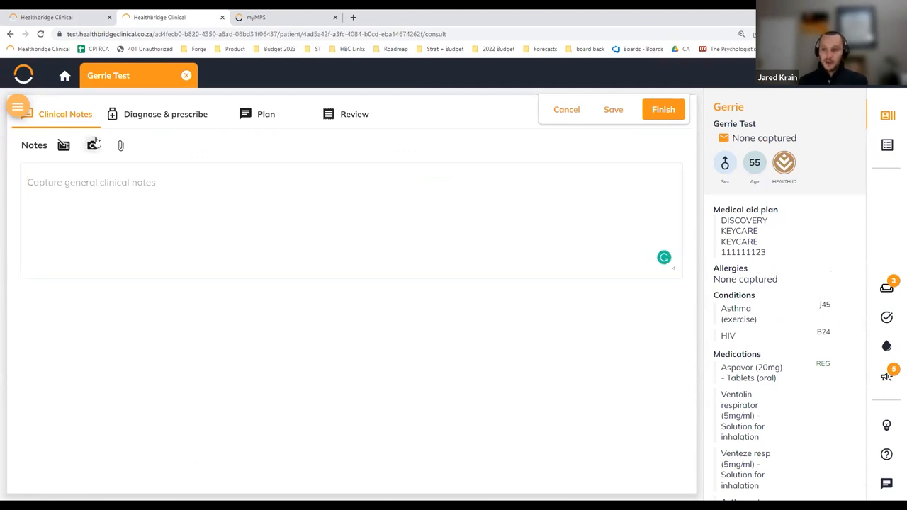
pyautogui.click(92, 145)
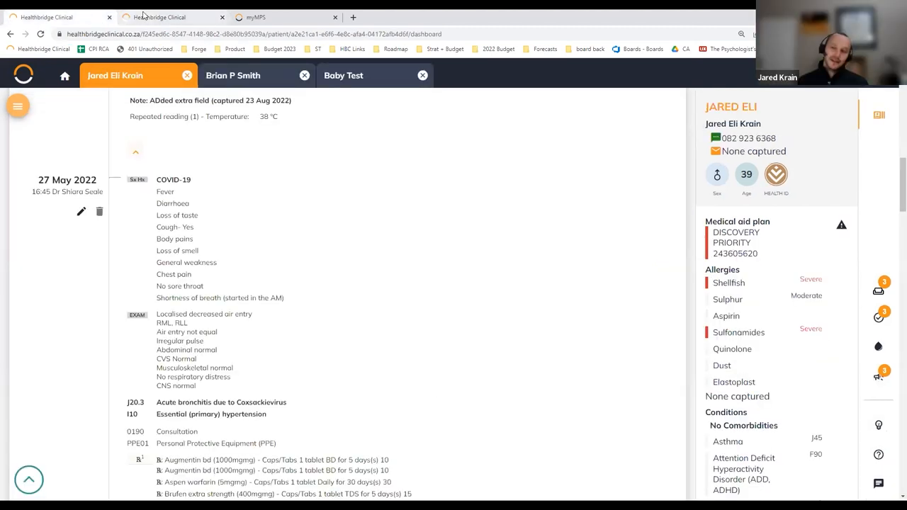
pyautogui.moveTo(170, 17)
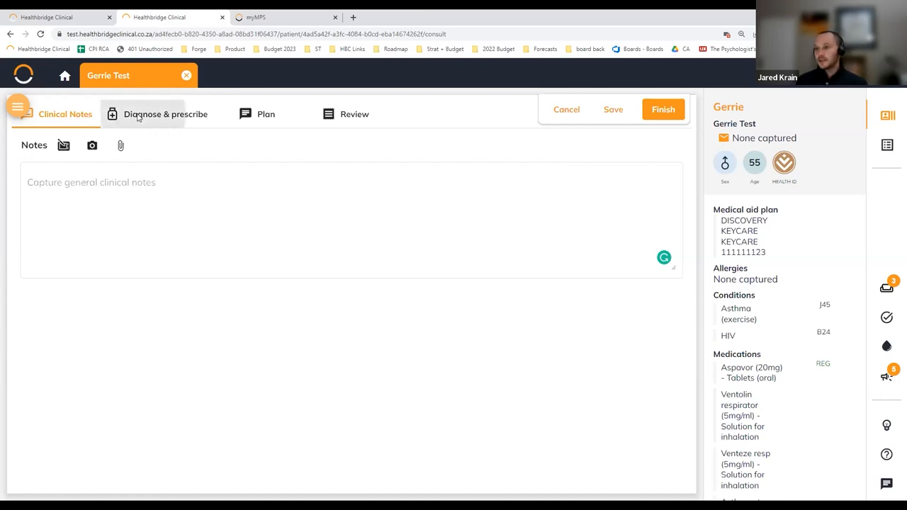
# Search medicines for 'aug' and choose Sandoz co-amoxyclav 625mg over Adco-amoxyclav
pyautogui.click(165, 114)
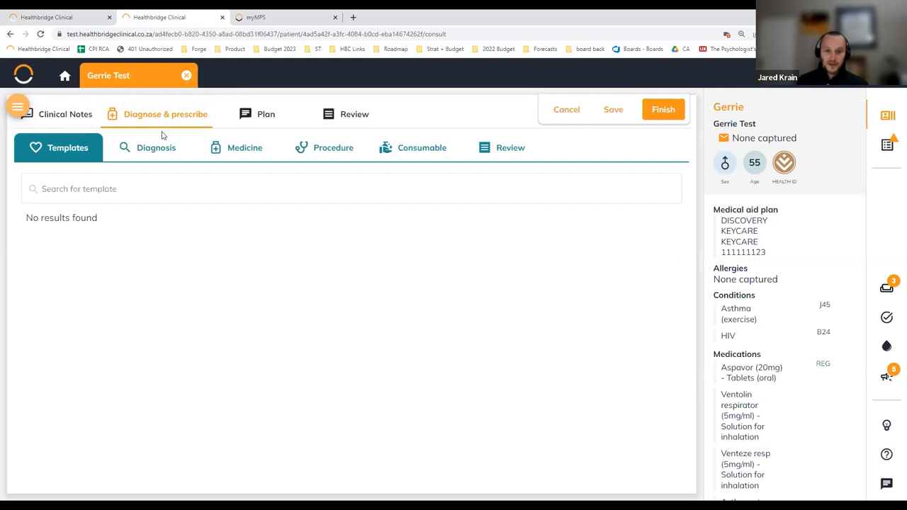
pyautogui.moveTo(238, 158)
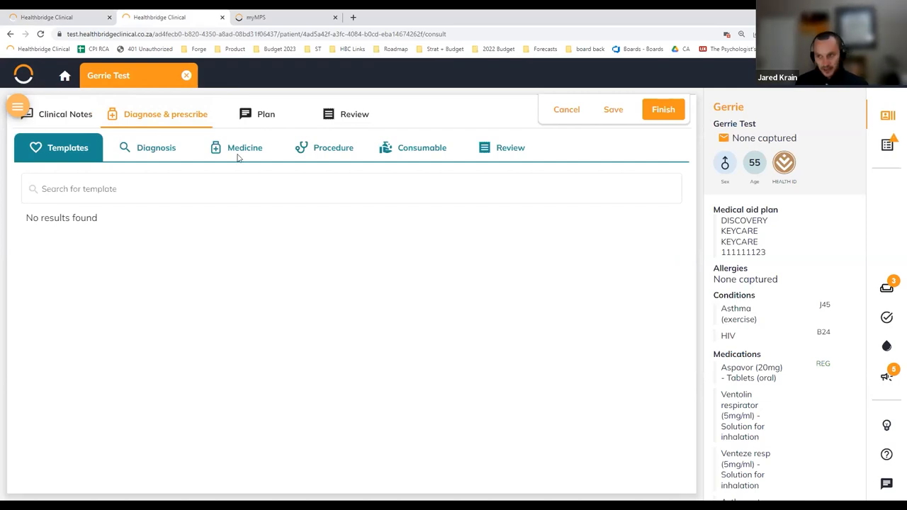
pyautogui.click(245, 147)
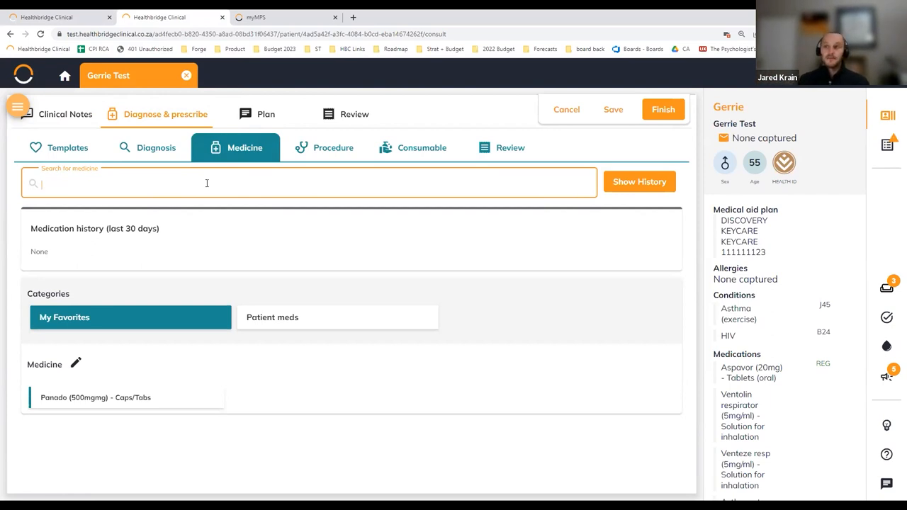
pyautogui.write('aug')
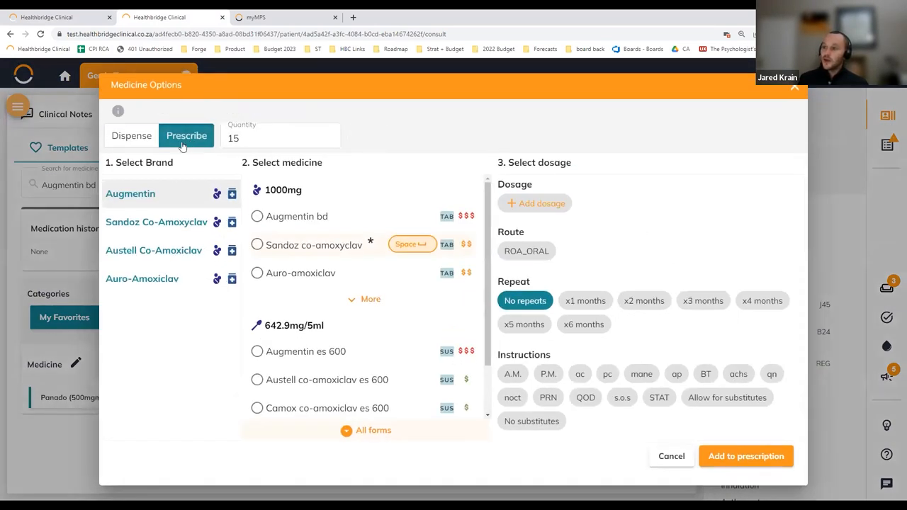
pyautogui.moveTo(151, 222)
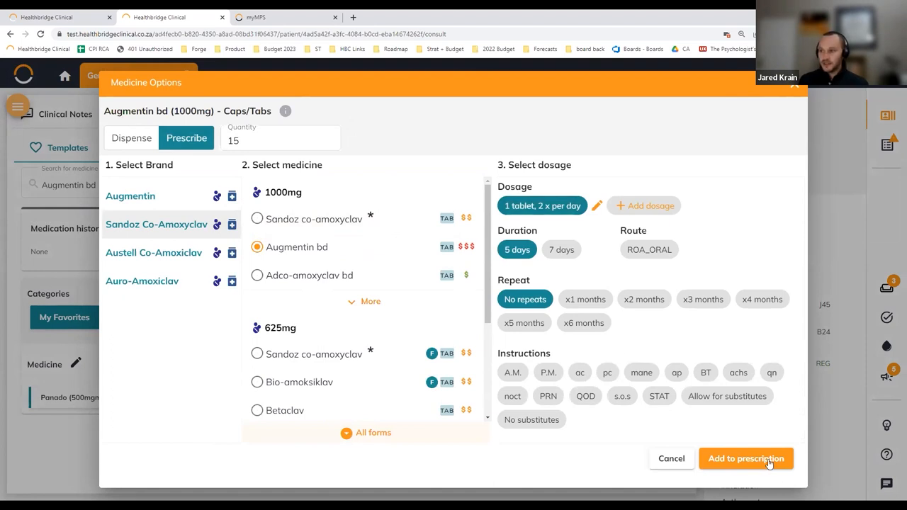
pyautogui.moveTo(467, 247)
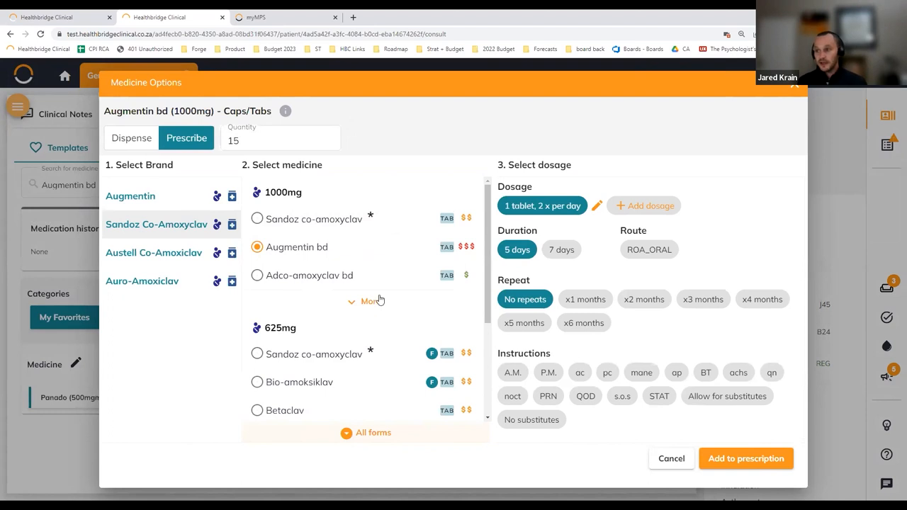
pyautogui.moveTo(290, 275)
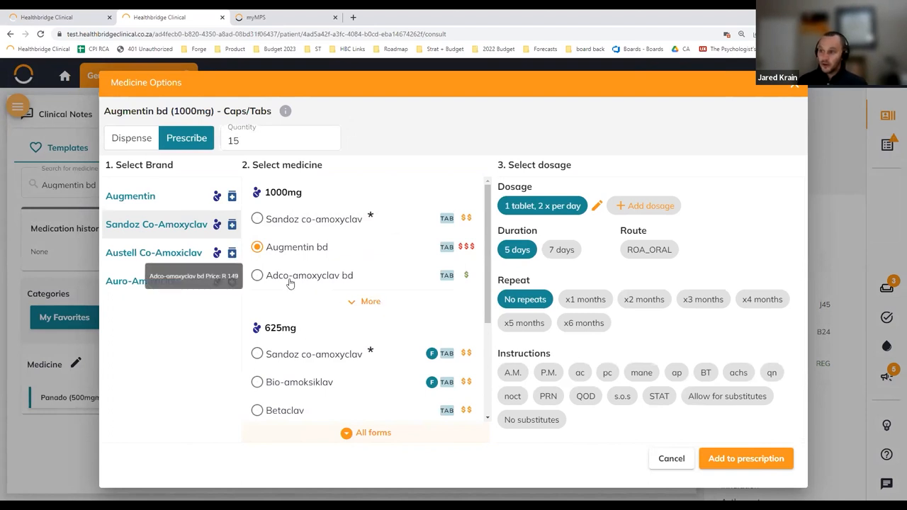
pyautogui.click(257, 275)
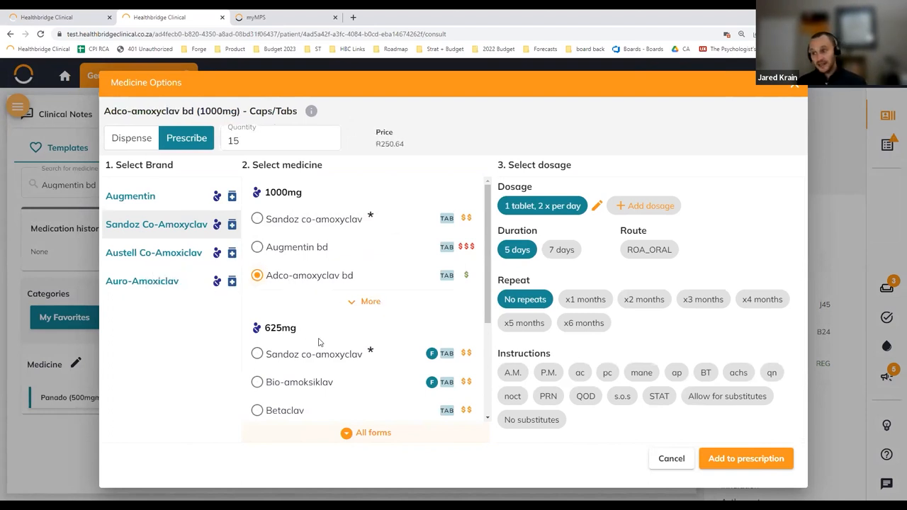
pyautogui.moveTo(313, 354)
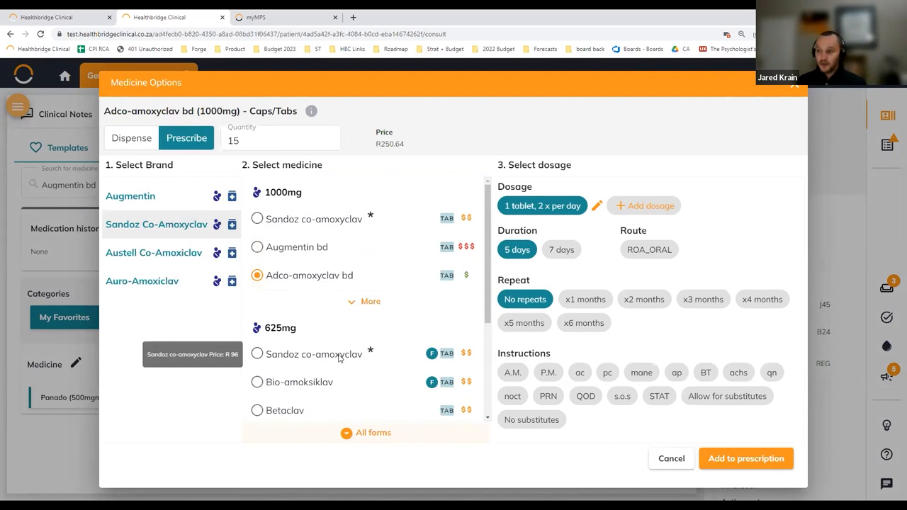
pyautogui.click(256, 353)
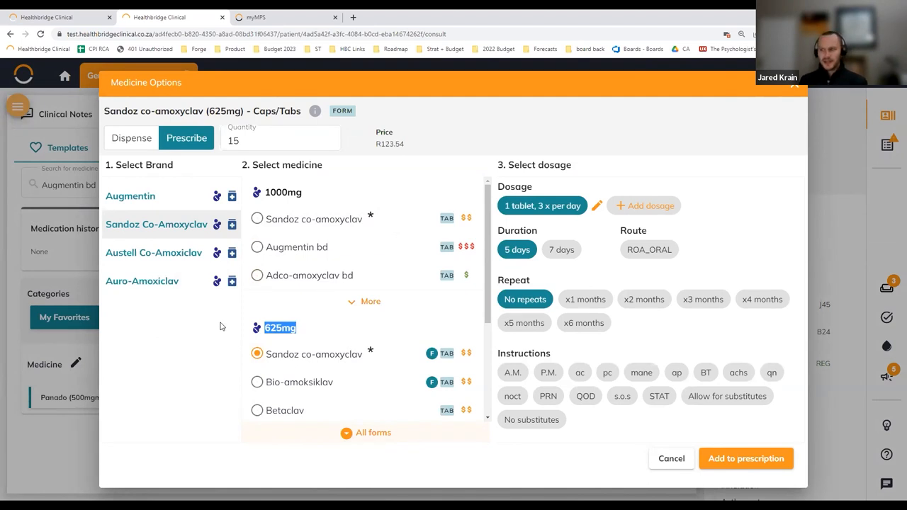
pyautogui.moveTo(594, 245)
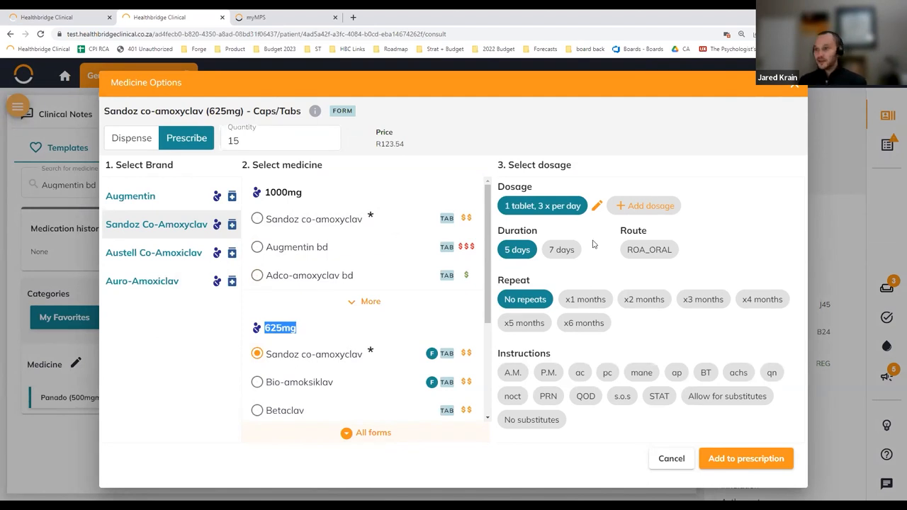
pyautogui.moveTo(475, 223)
pyautogui.write('pan')
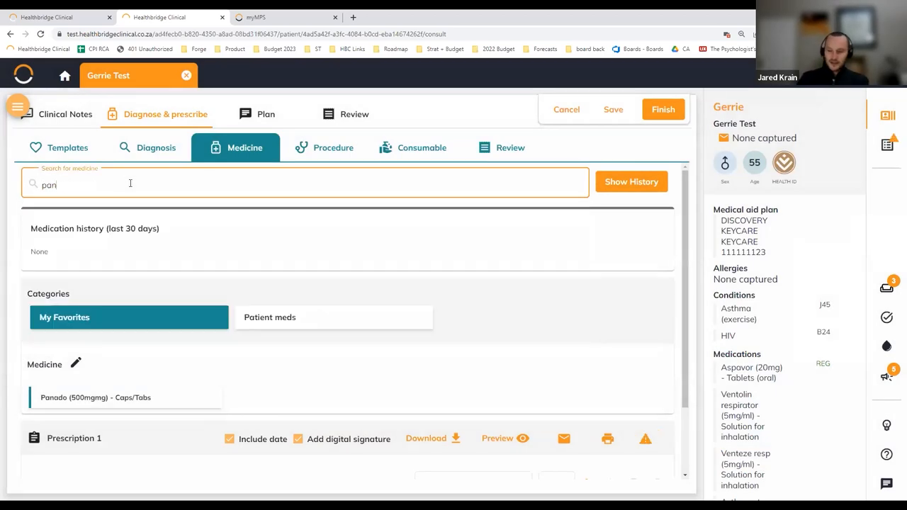
# Prescribe Panado 500mg, one capsule three times daily for seven days
pyautogui.write('Panado')
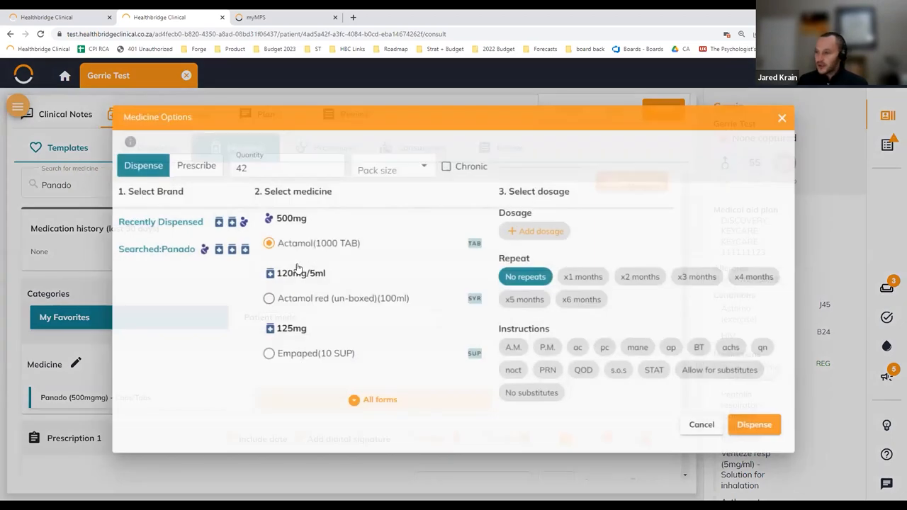
pyautogui.click(196, 165)
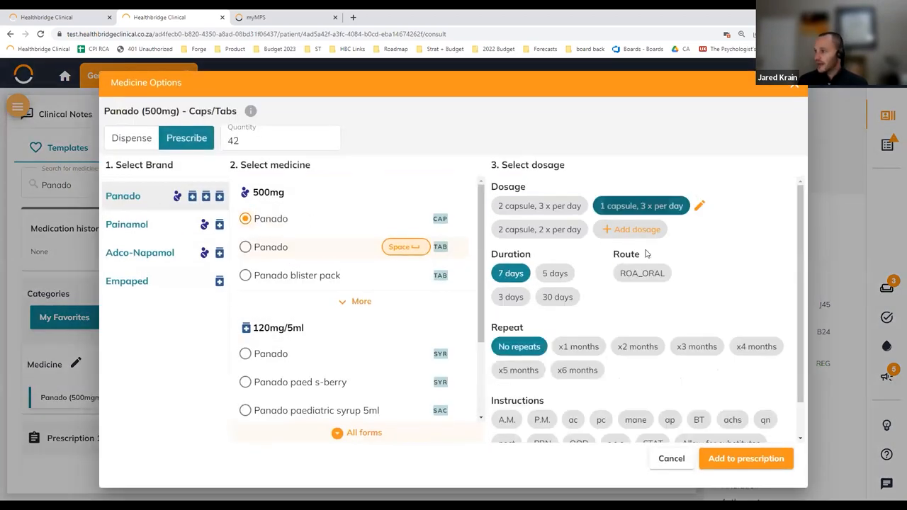
pyautogui.click(745, 458)
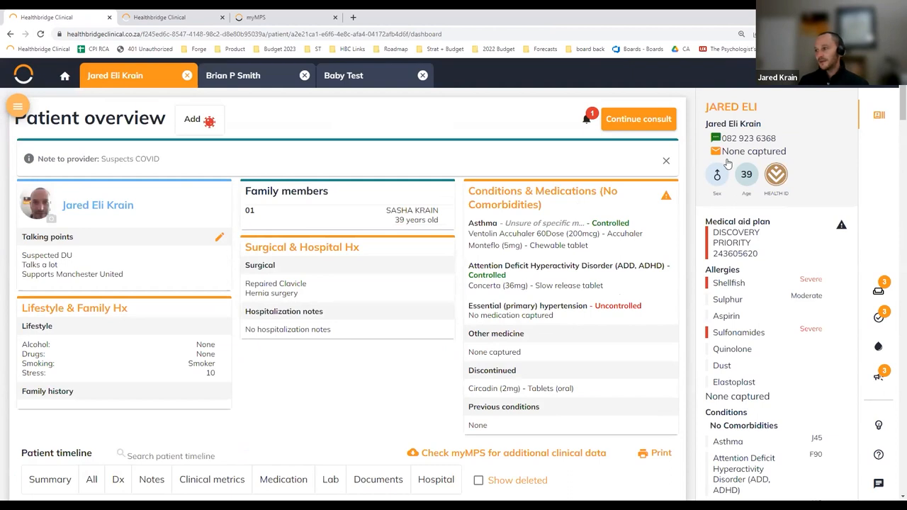
pyautogui.moveTo(665, 195)
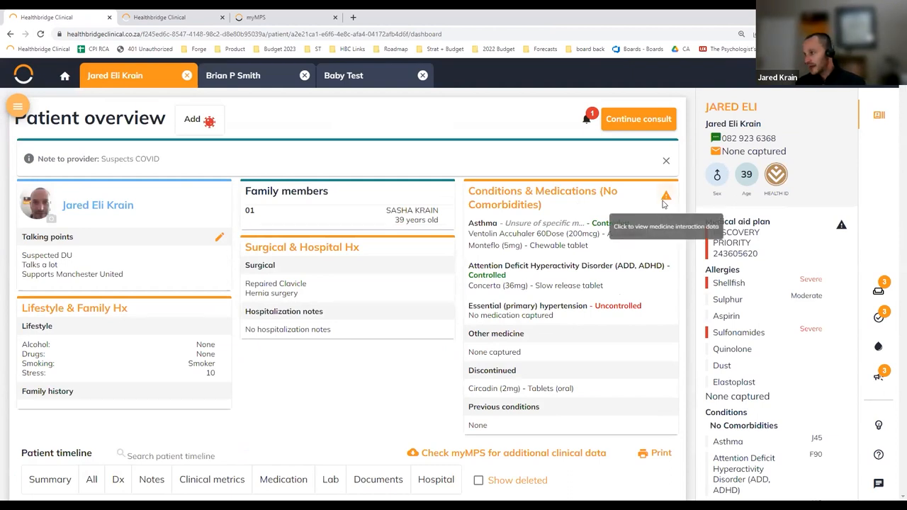
pyautogui.click(665, 206)
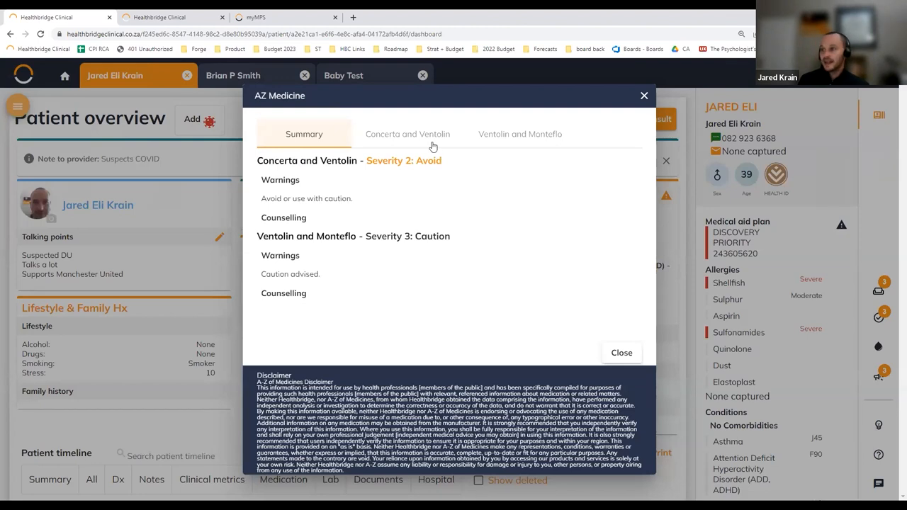
pyautogui.click(407, 133)
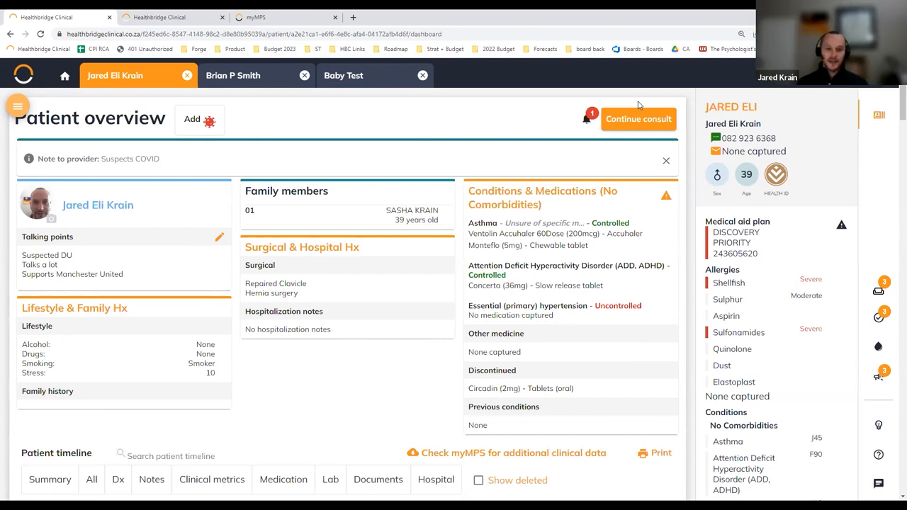
pyautogui.moveTo(387, 84)
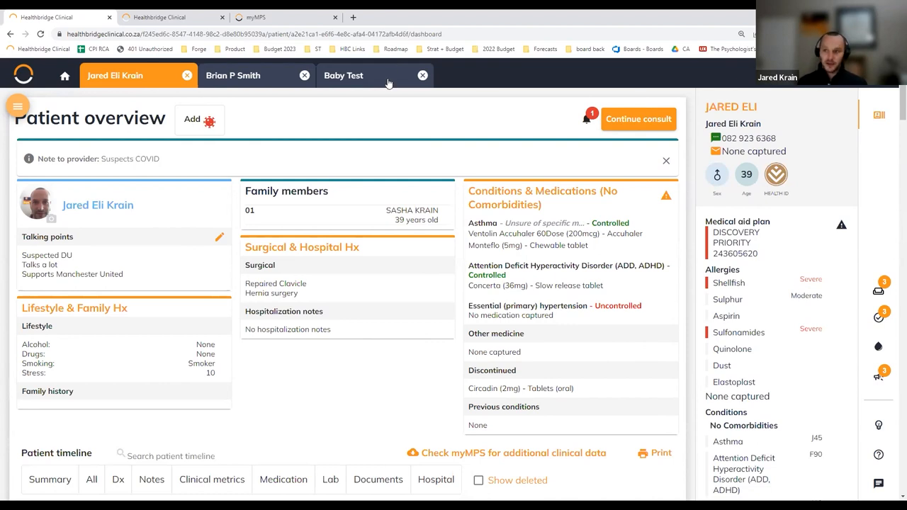
# Show the 1 September 2022 schedule and the waiting room list
pyautogui.click(64, 76)
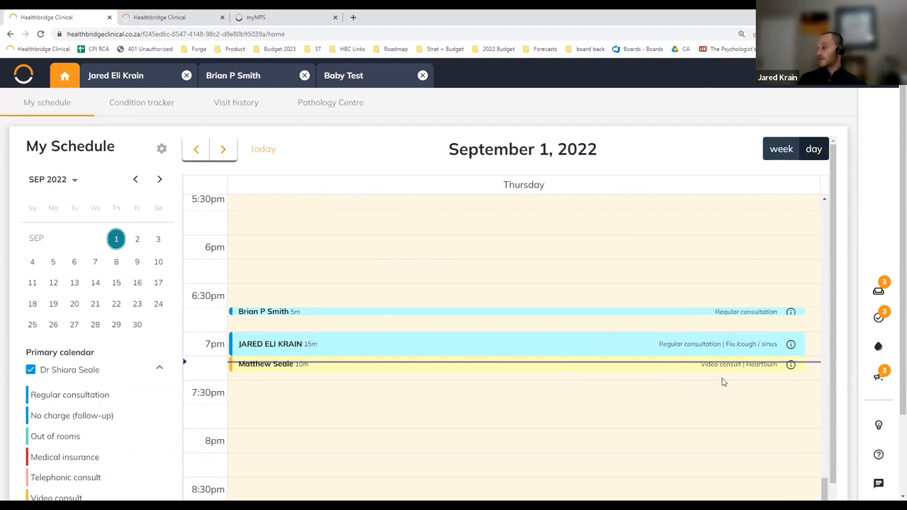
pyautogui.moveTo(752, 350)
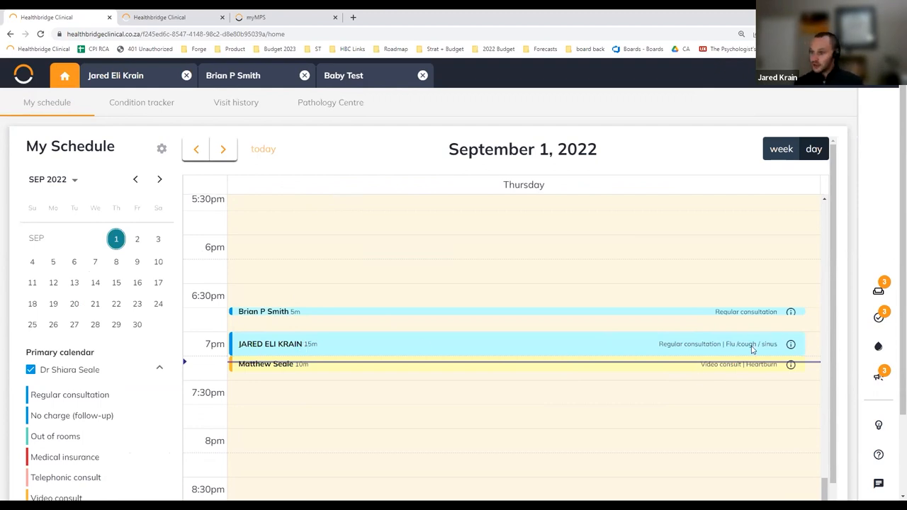
pyautogui.moveTo(707, 371)
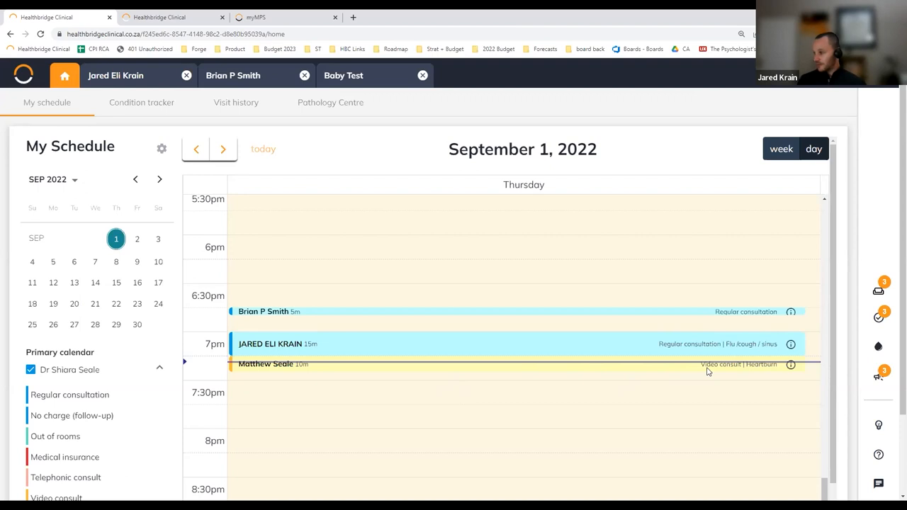
pyautogui.click(878, 289)
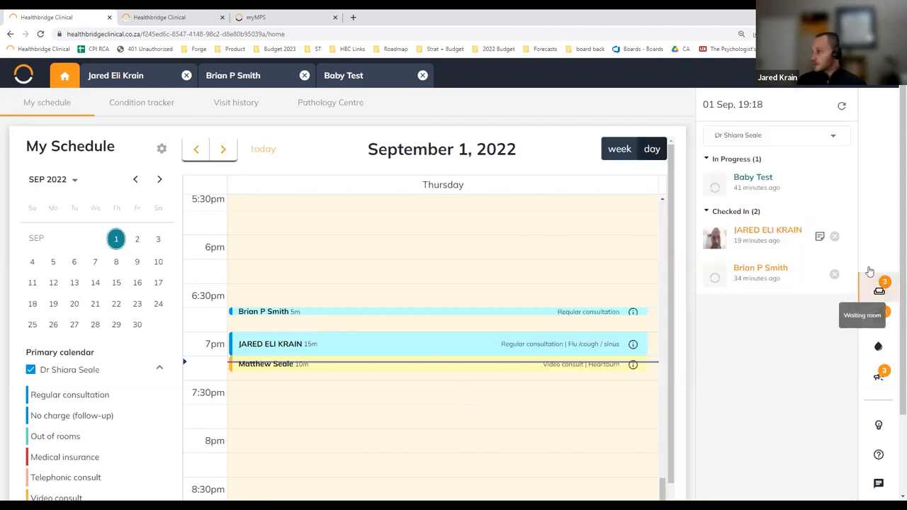
pyautogui.moveTo(820, 236)
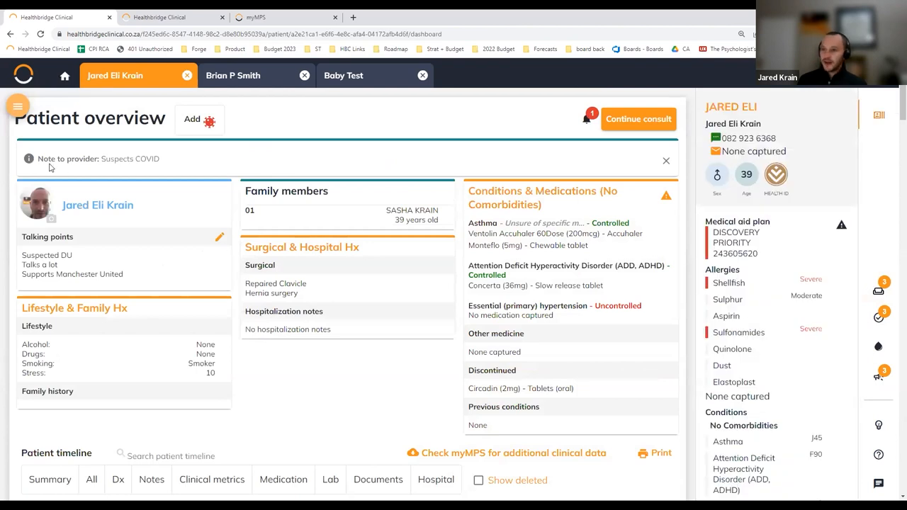
pyautogui.moveTo(114, 168)
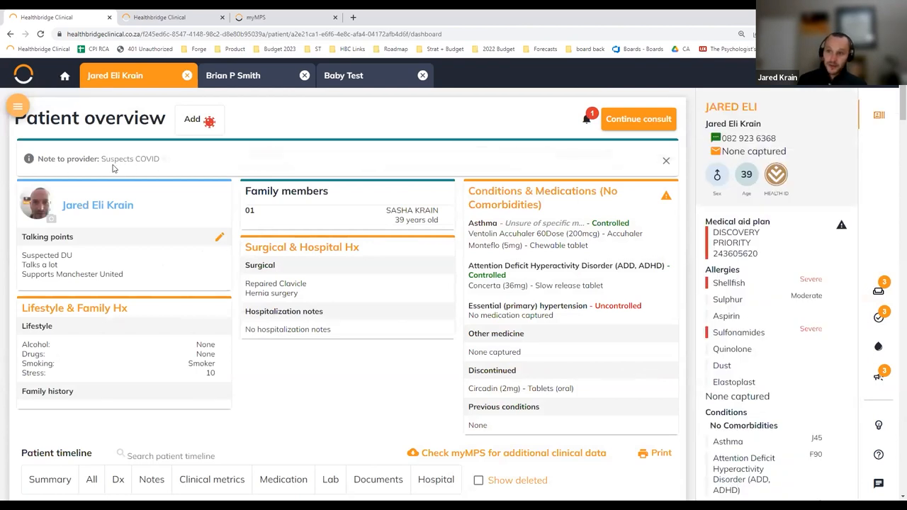
pyautogui.doubleClick(129, 158)
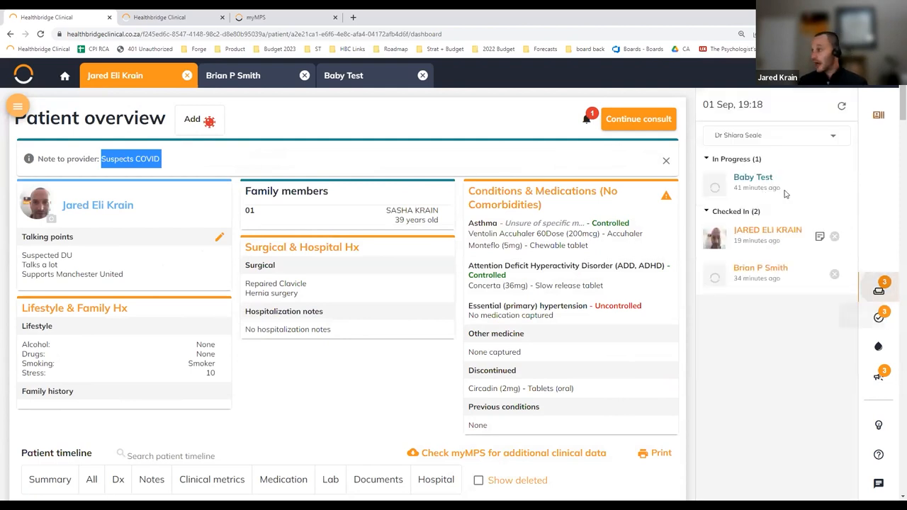
pyautogui.moveTo(753, 237)
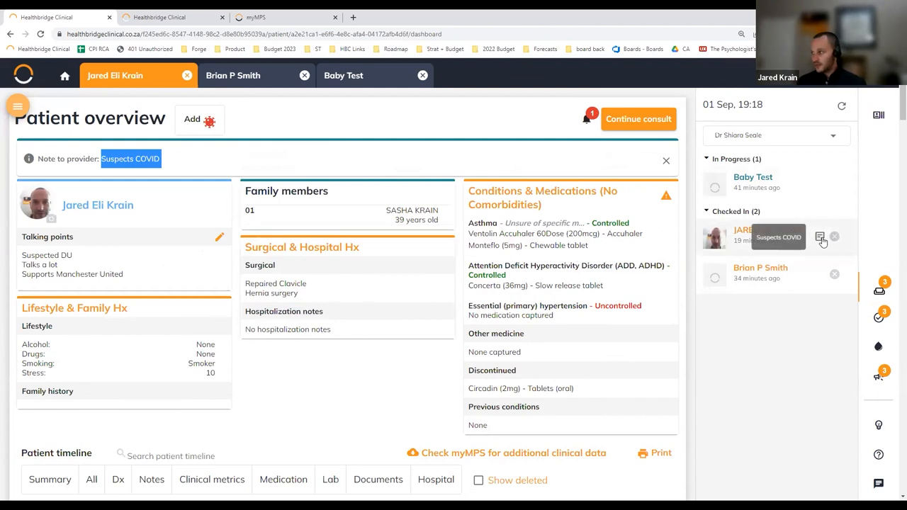
pyautogui.click(878, 317)
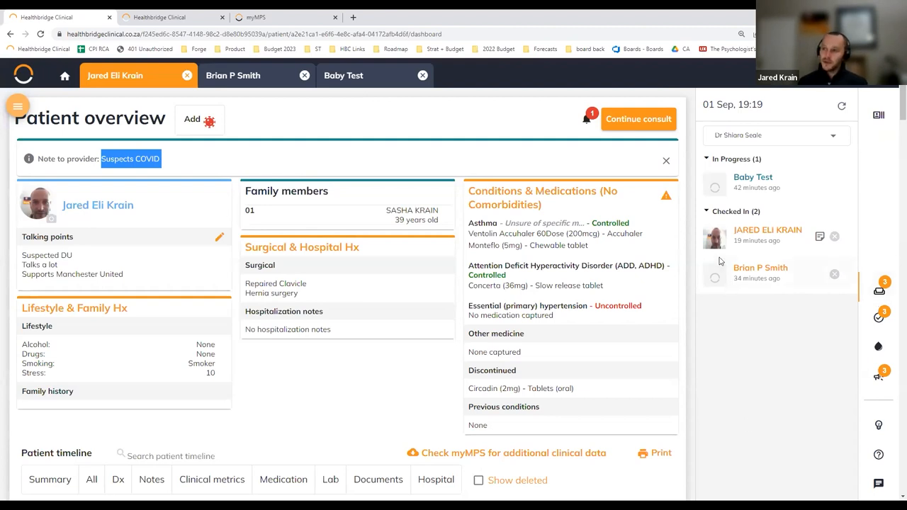
pyautogui.click(269, 17)
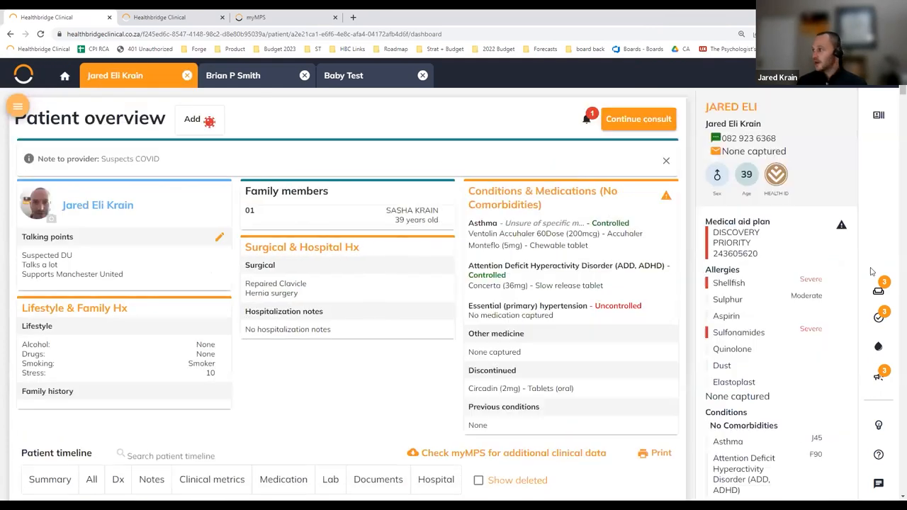
pyautogui.moveTo(842, 225)
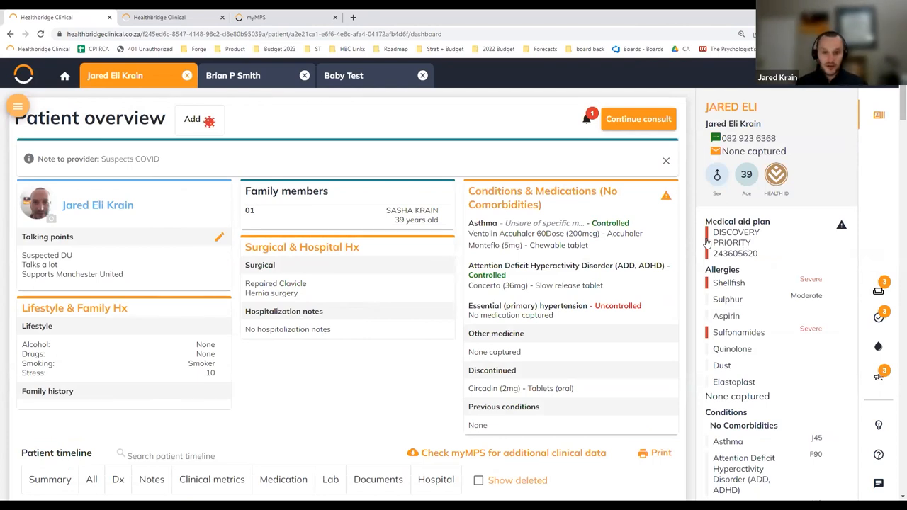
pyautogui.moveTo(263, 156)
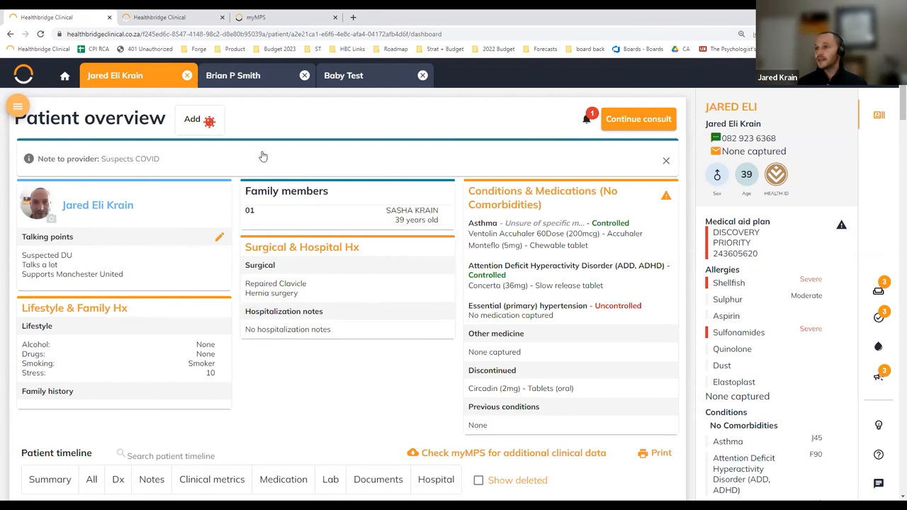
pyautogui.moveTo(894, 198)
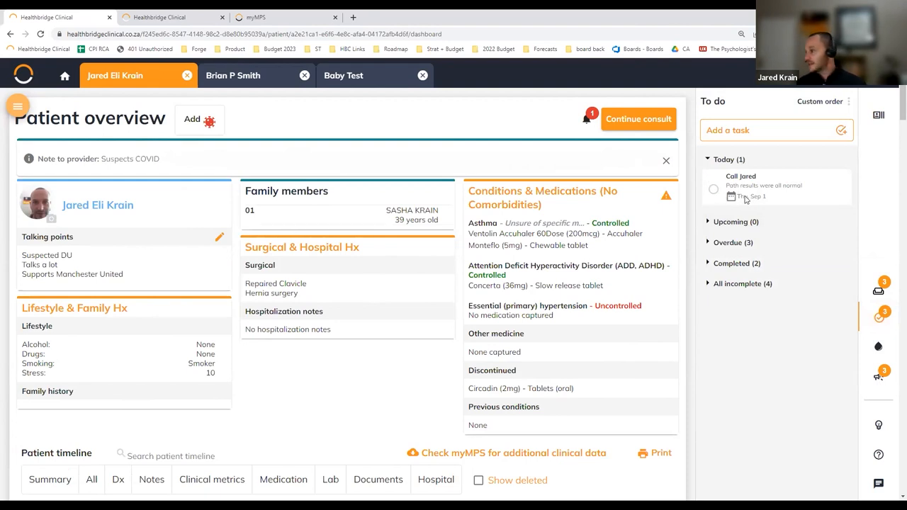
pyautogui.moveTo(764, 192)
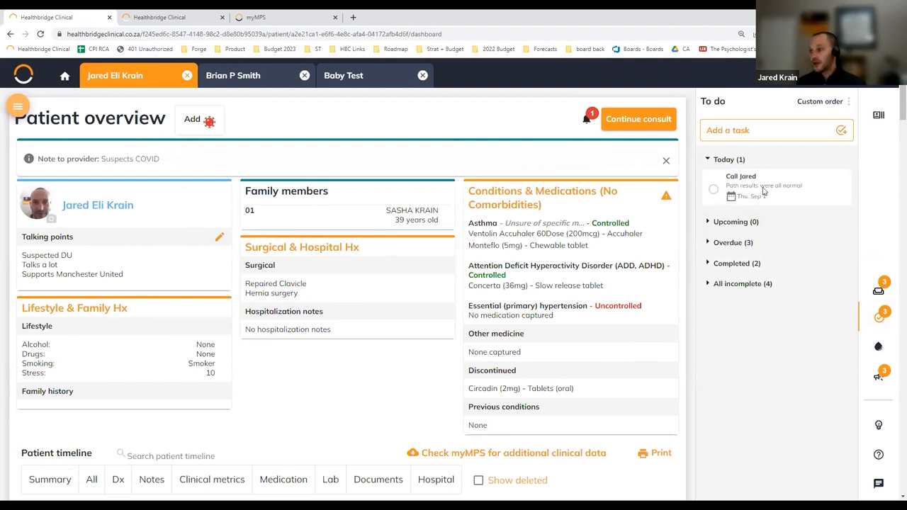
# Inspect the Call Jared task, then expand the three overdue tasks
pyautogui.click(764, 185)
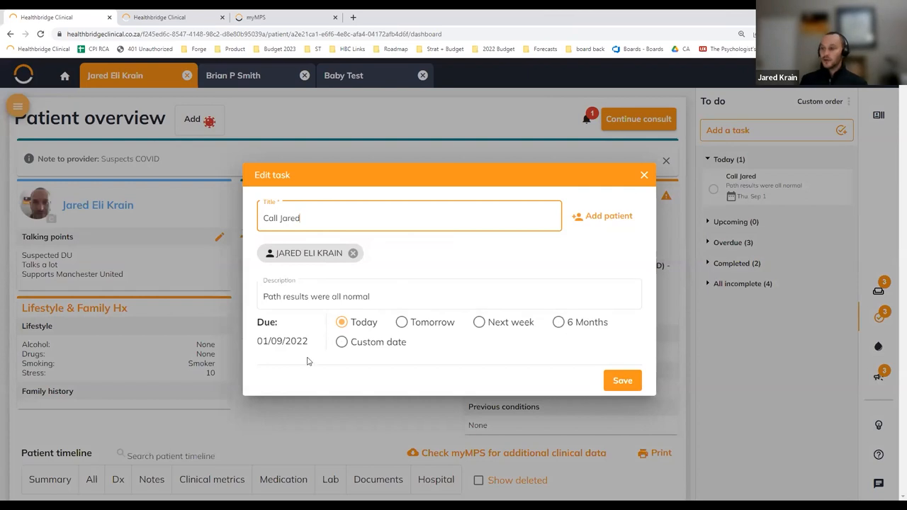
pyautogui.click(643, 175)
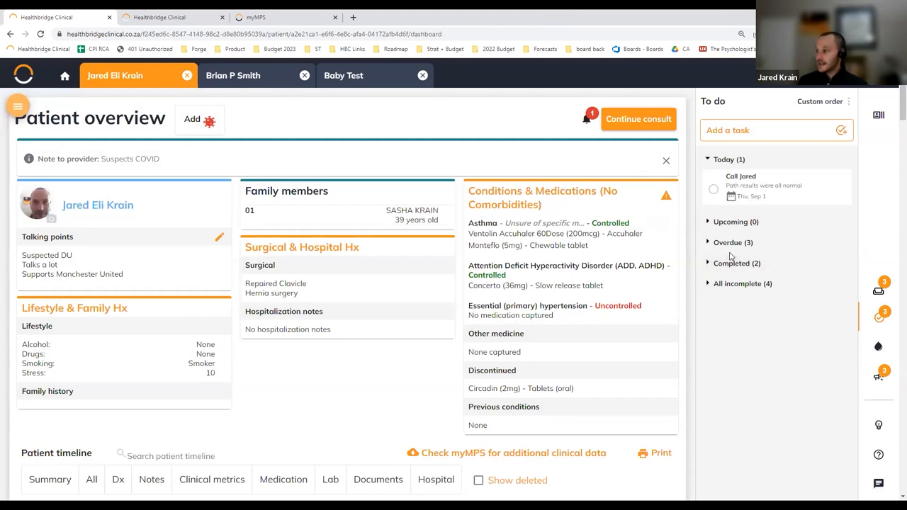
pyautogui.click(732, 242)
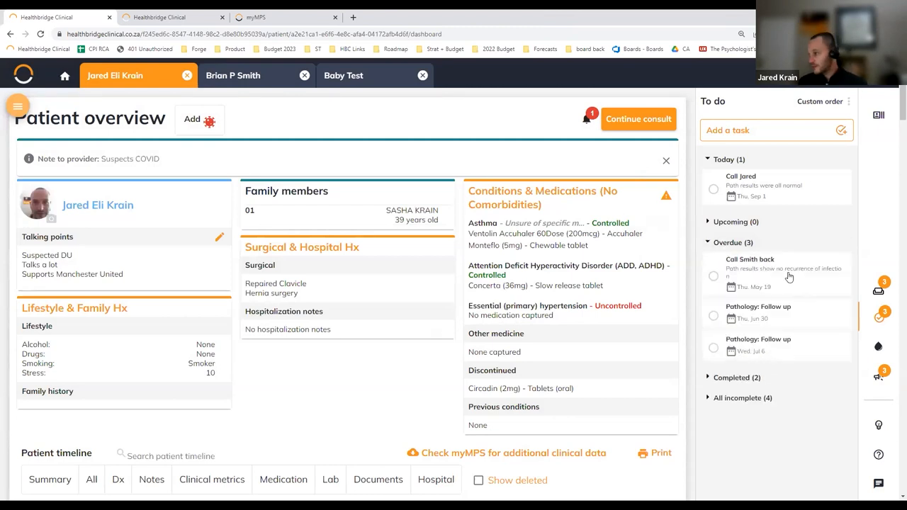
pyautogui.moveTo(749, 273)
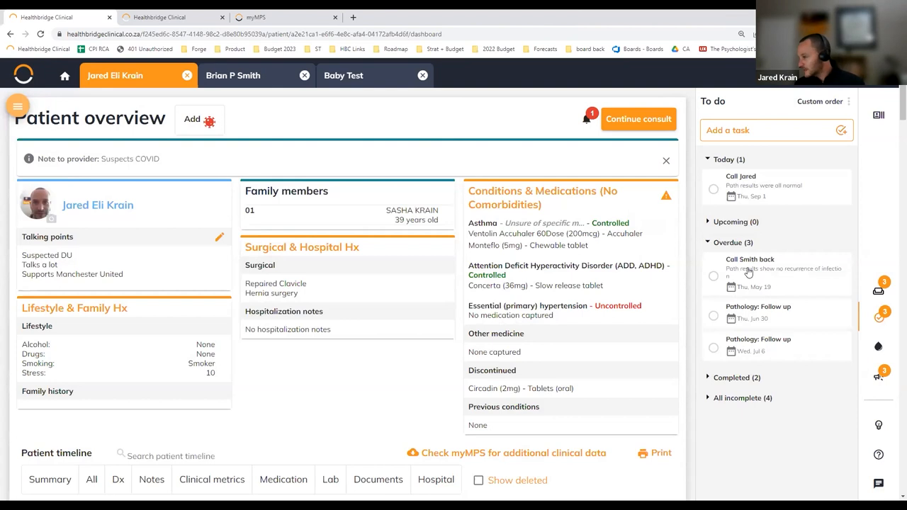
pyautogui.moveTo(764, 315)
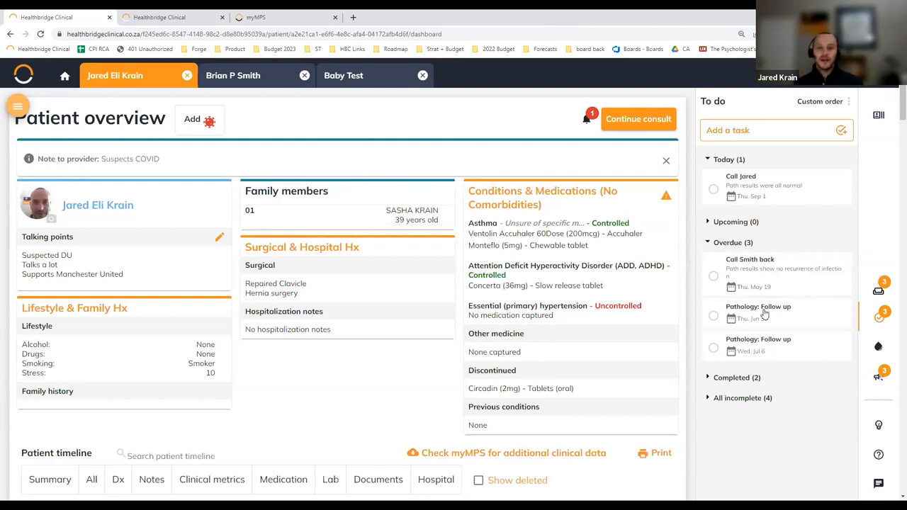
pyautogui.moveTo(767, 314)
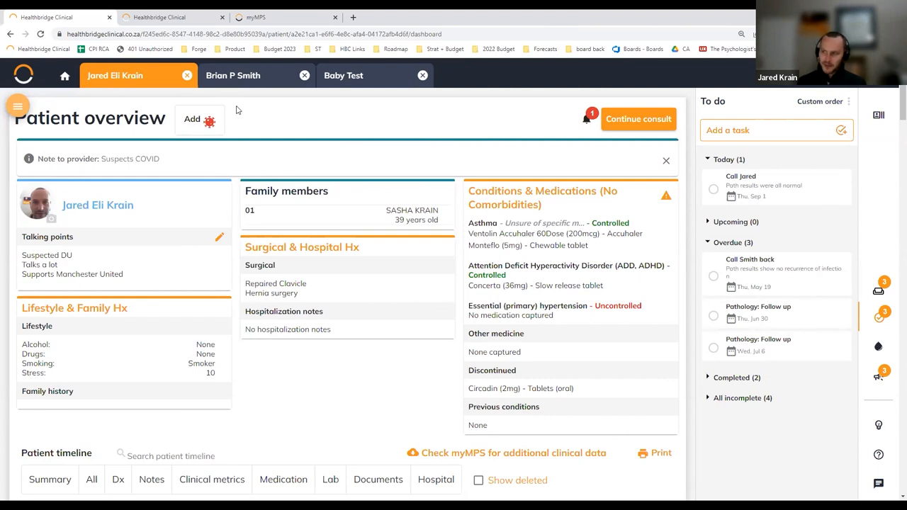
pyautogui.click(64, 76)
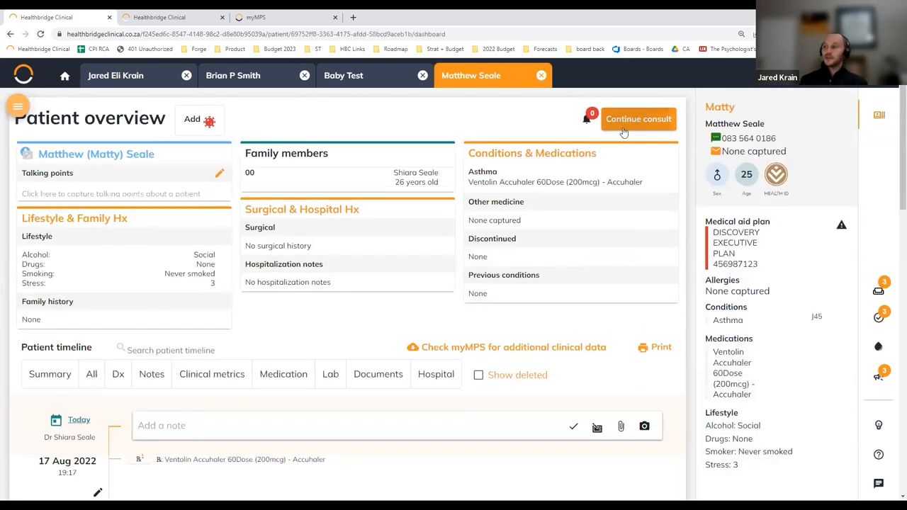
pyautogui.click(637, 118)
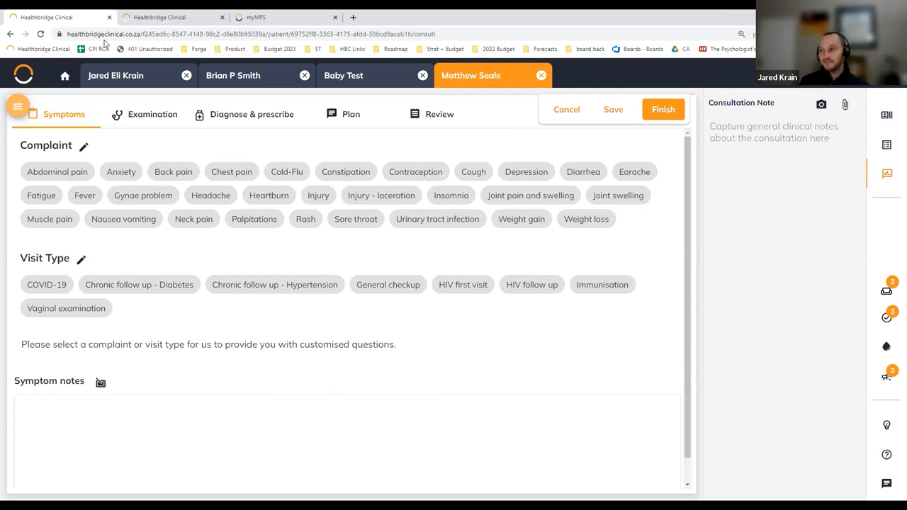
pyautogui.moveTo(476, 55)
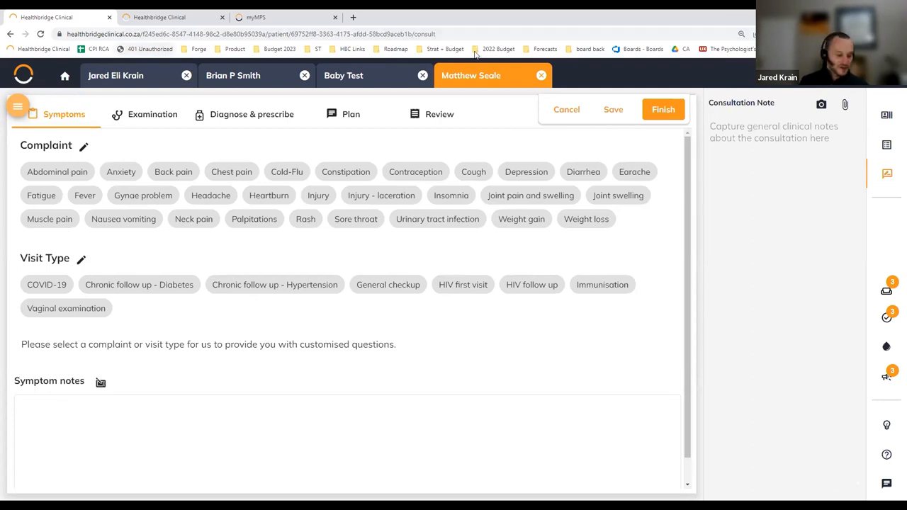
pyautogui.moveTo(450, 28)
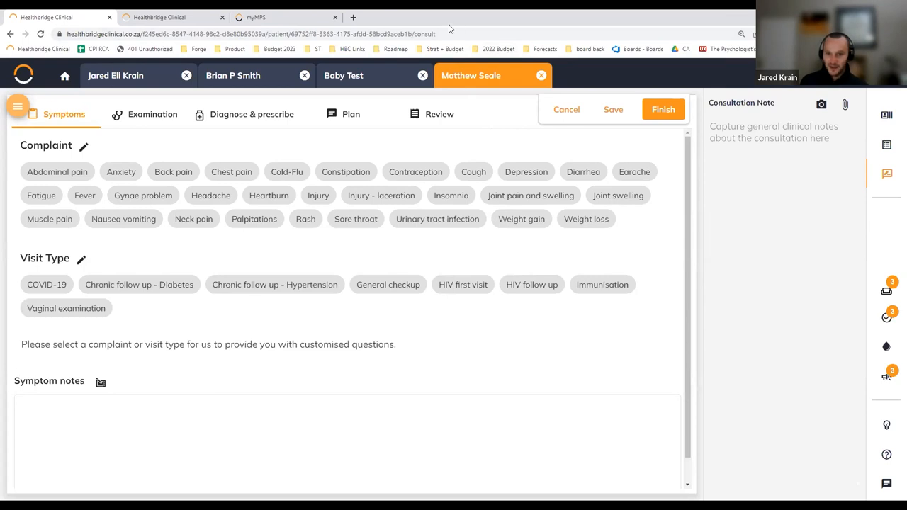
pyautogui.moveTo(523, 14)
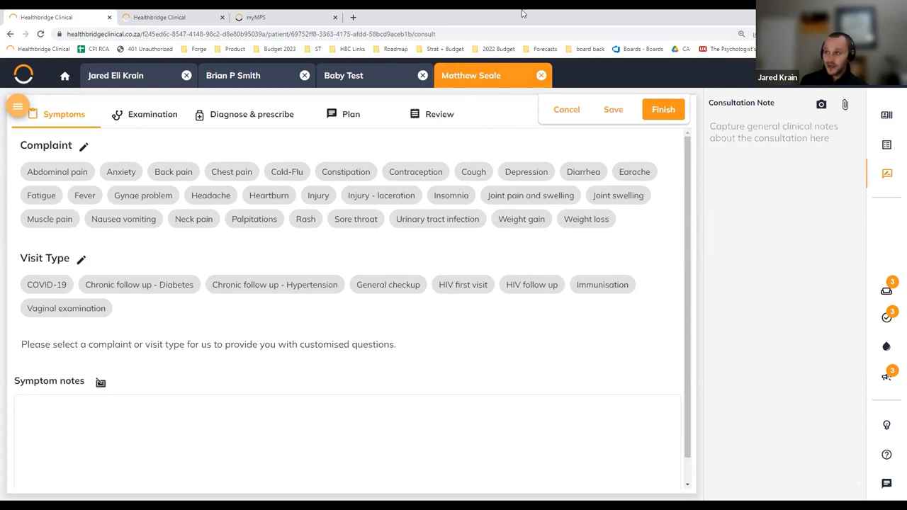
pyautogui.moveTo(517, 45)
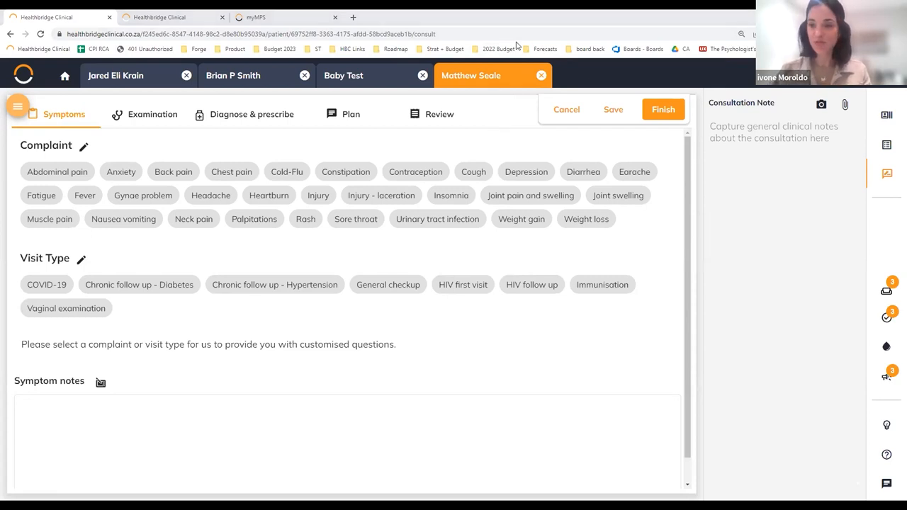
pyautogui.moveTo(468, 237)
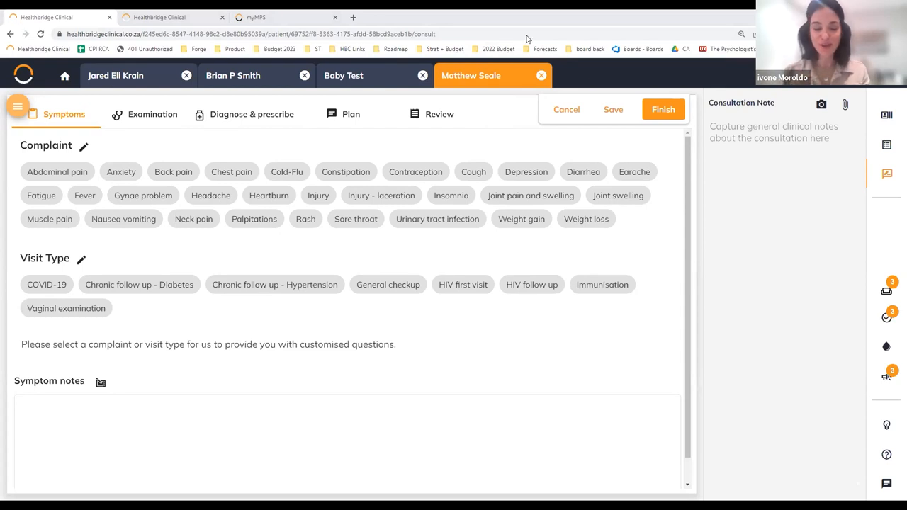
pyautogui.moveTo(523, 40)
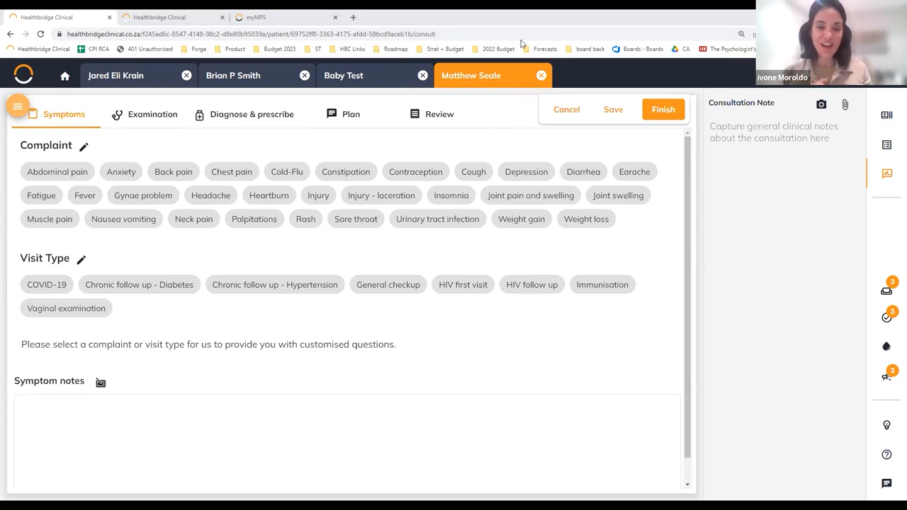